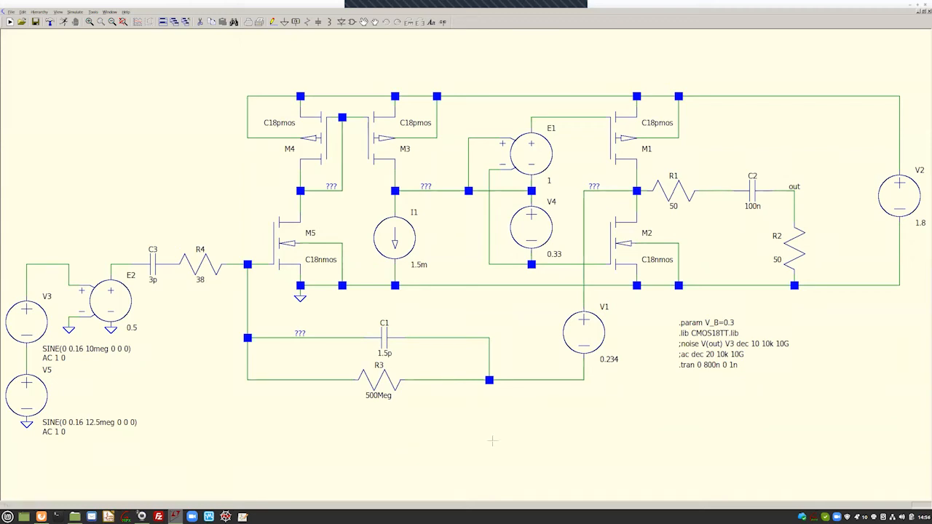
mouse_move(429, 411)
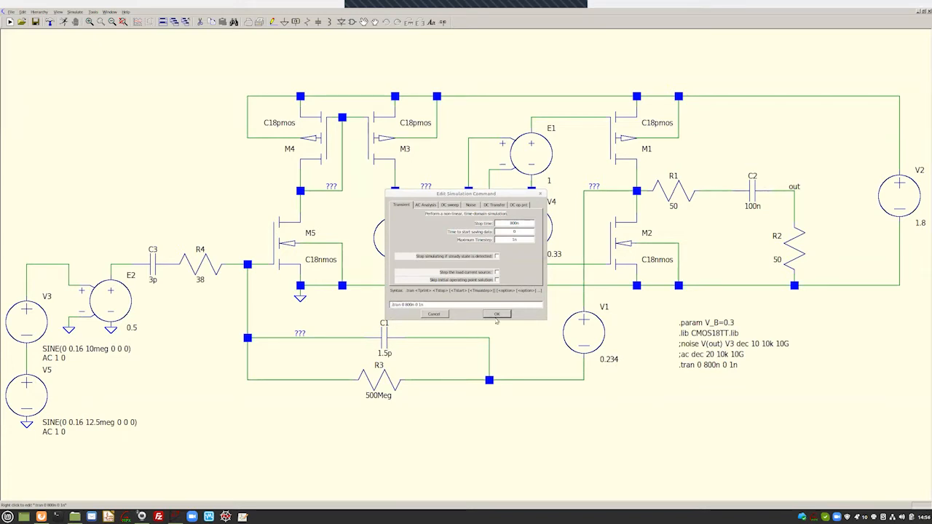
Comment out the .tran directive and make the .ac sweep directive active.
click(497, 314)
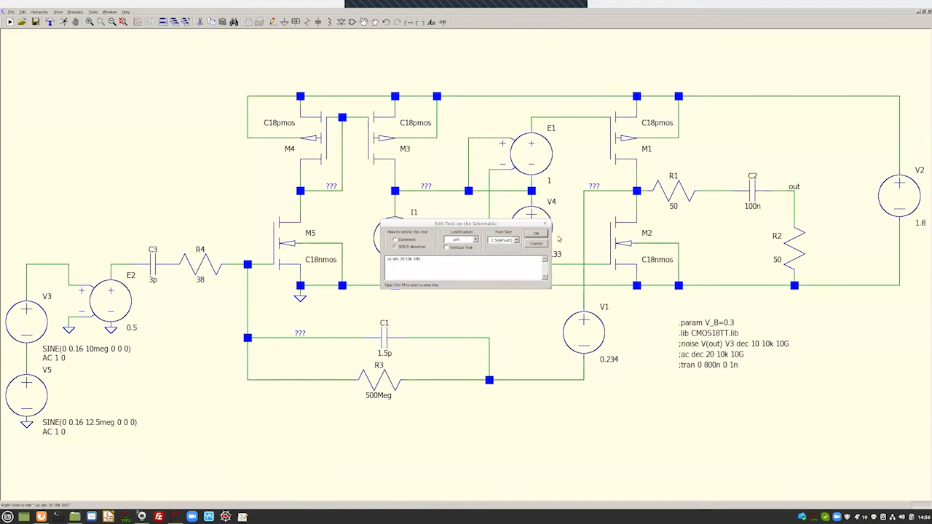
click(537, 233)
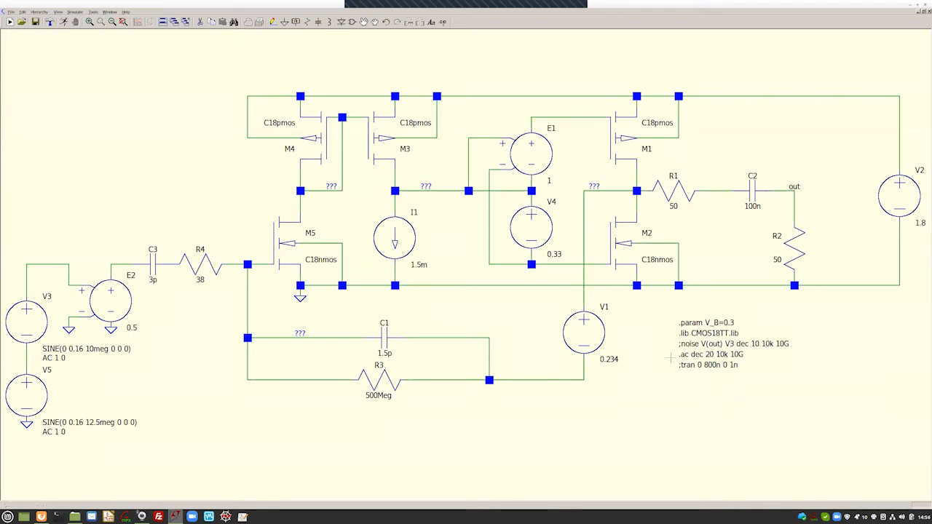
mouse_move(707, 365)
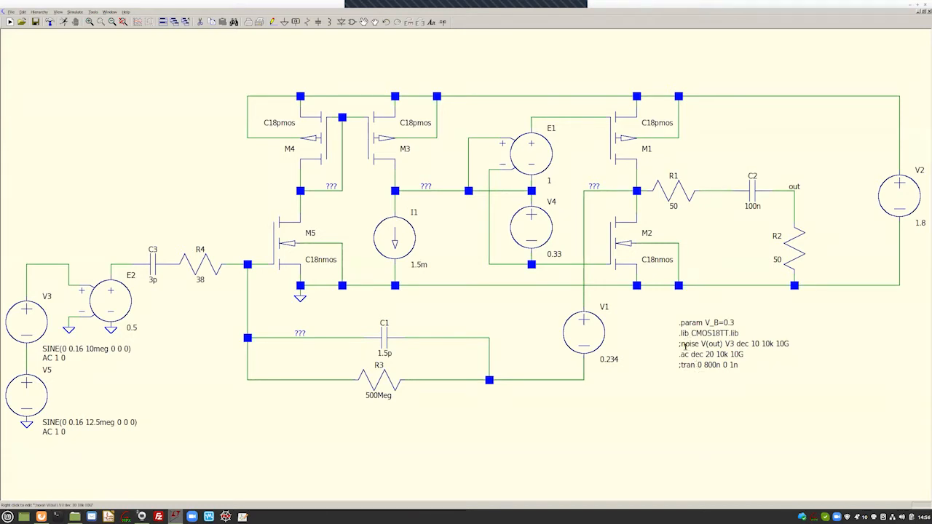
mouse_move(685, 374)
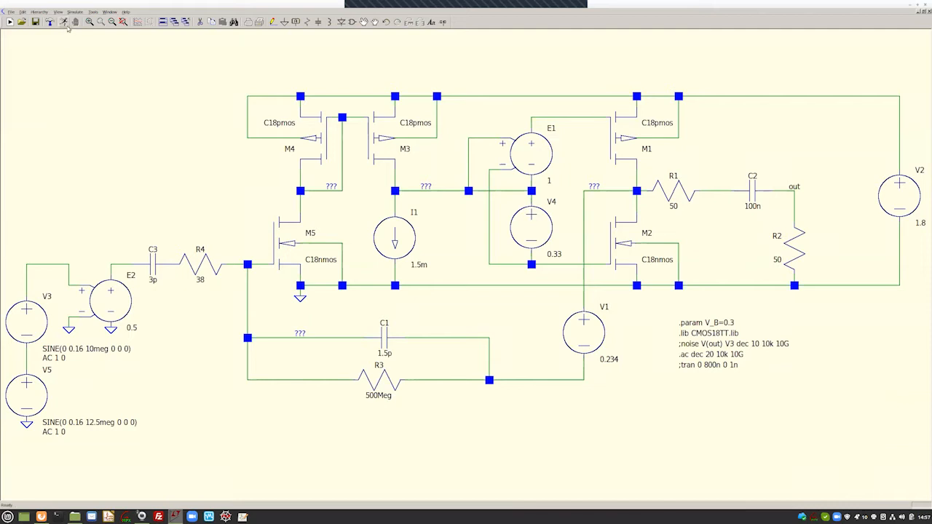
mouse_move(67, 24)
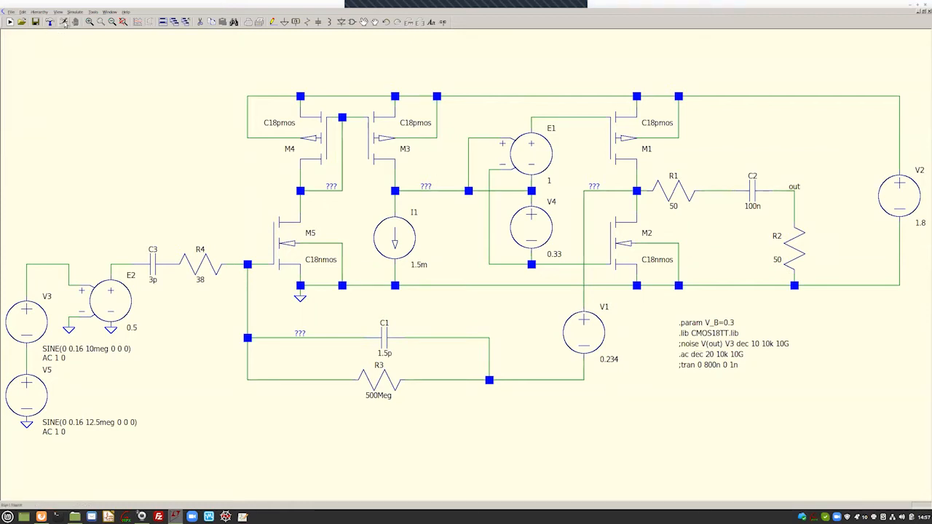
Run the AC simulation, plot V(out), and drag Cursor 1 to read gain and phase.
click(64, 22)
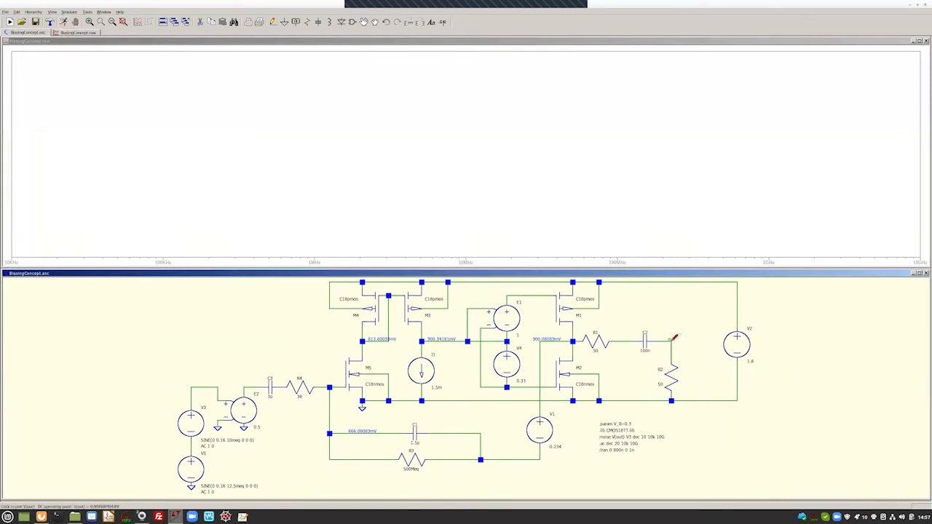
click(670, 338)
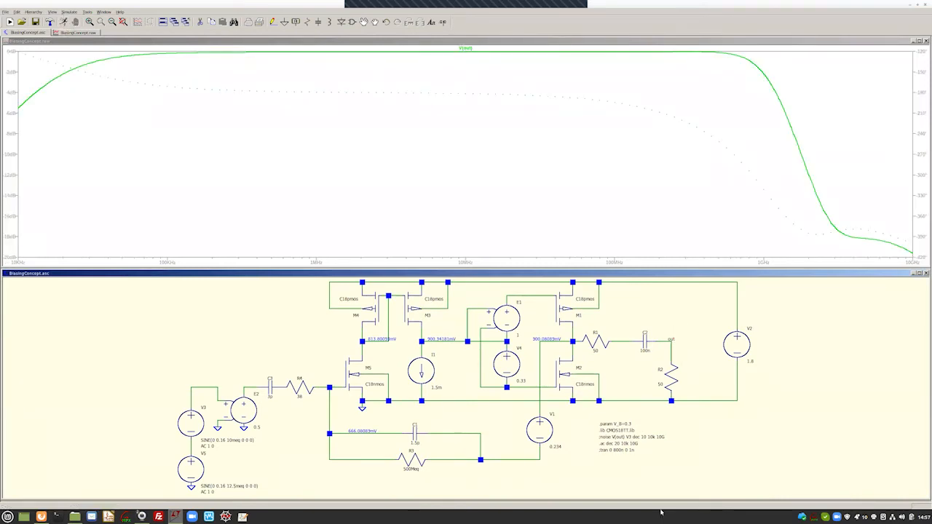
mouse_move(425, 229)
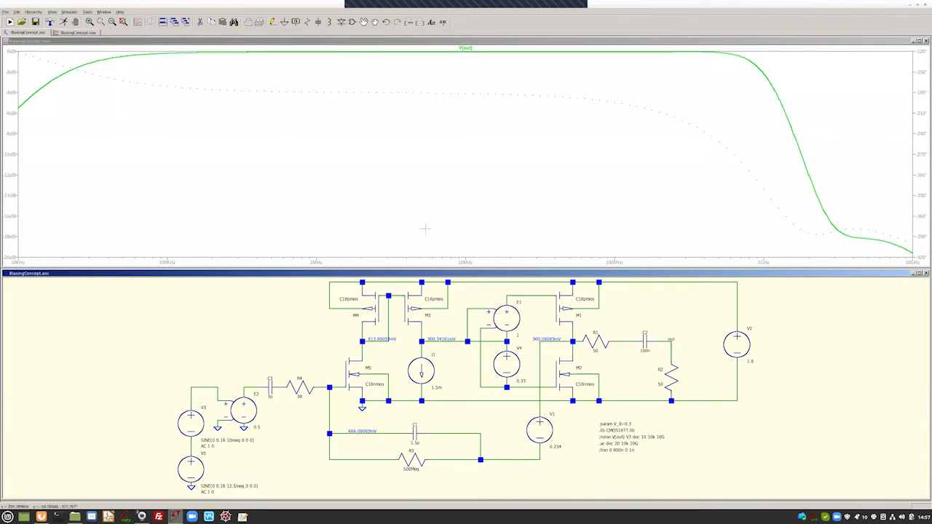
mouse_move(44, 147)
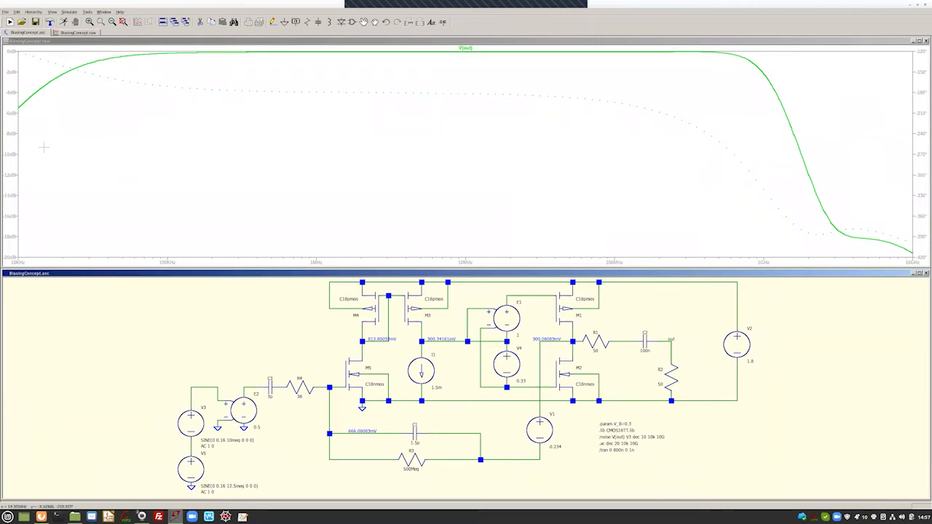
mouse_move(340, 69)
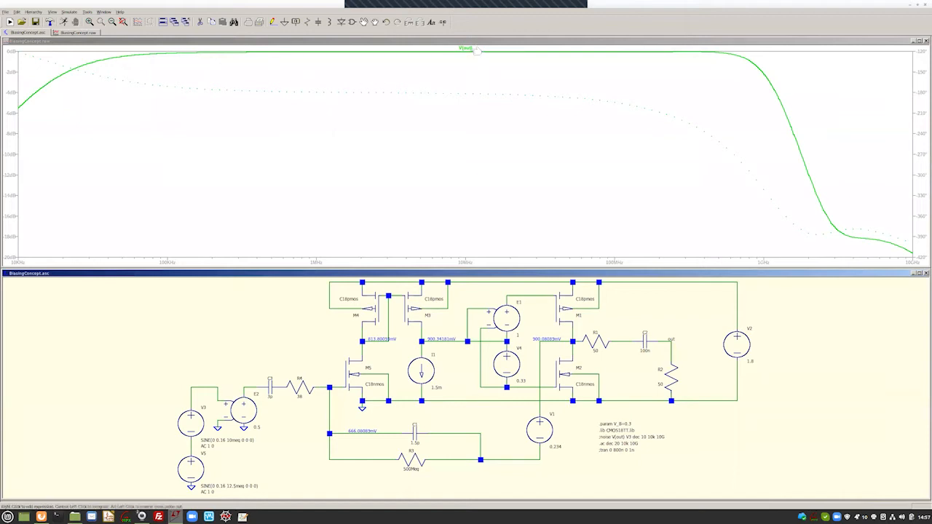
click(465, 48)
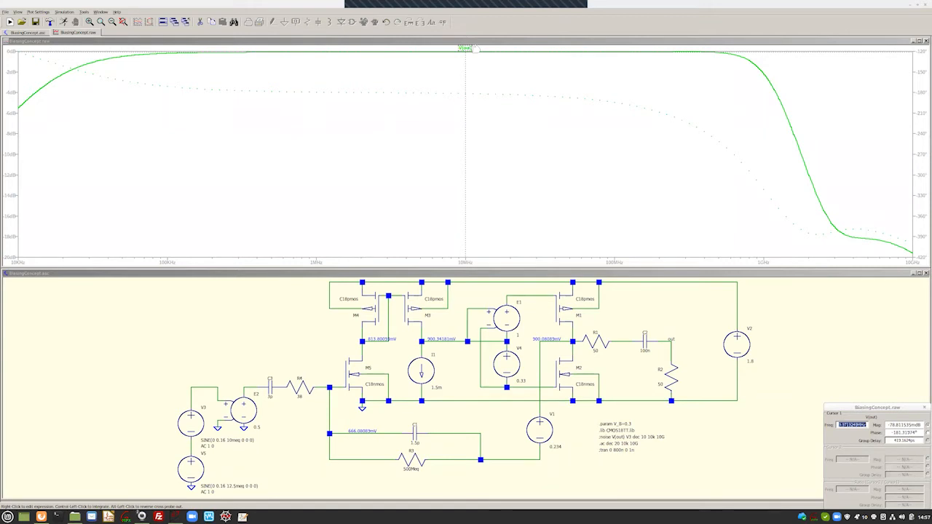
mouse_move(478, 218)
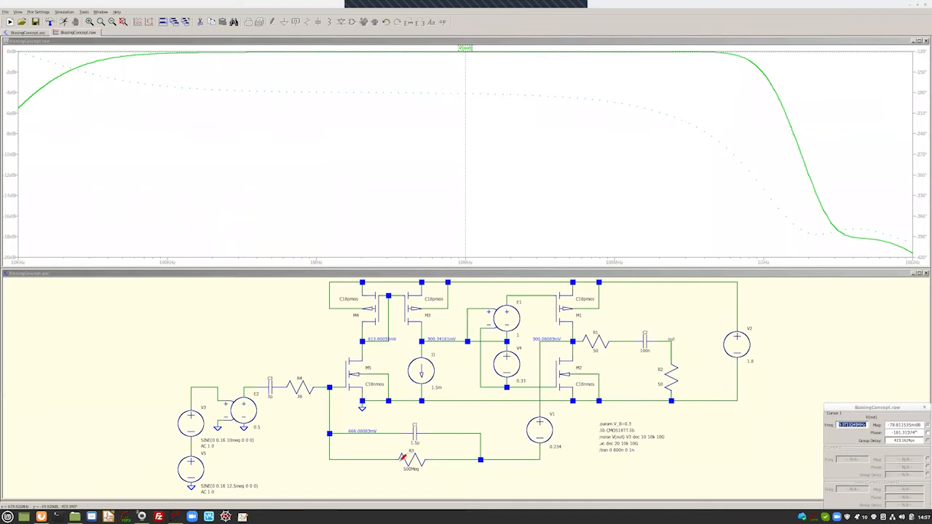
mouse_move(490, 154)
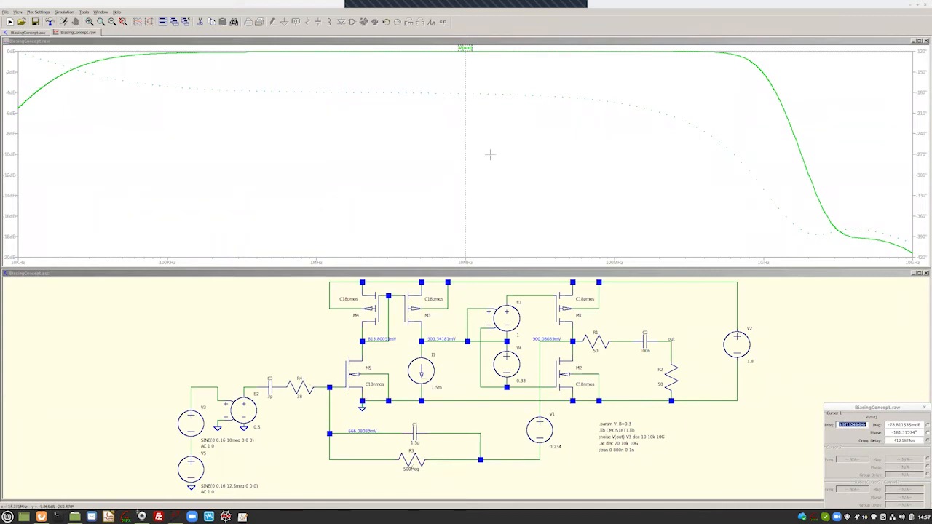
mouse_move(623, 298)
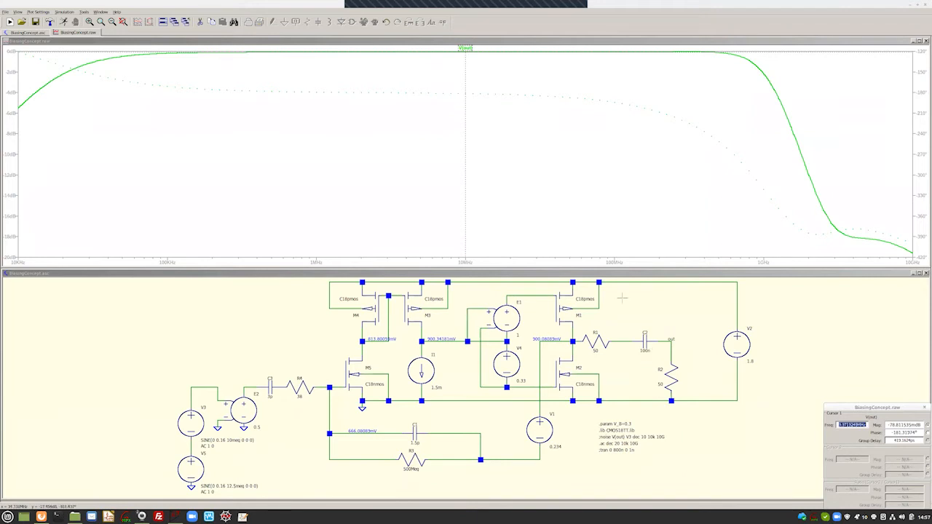
mouse_move(518, 199)
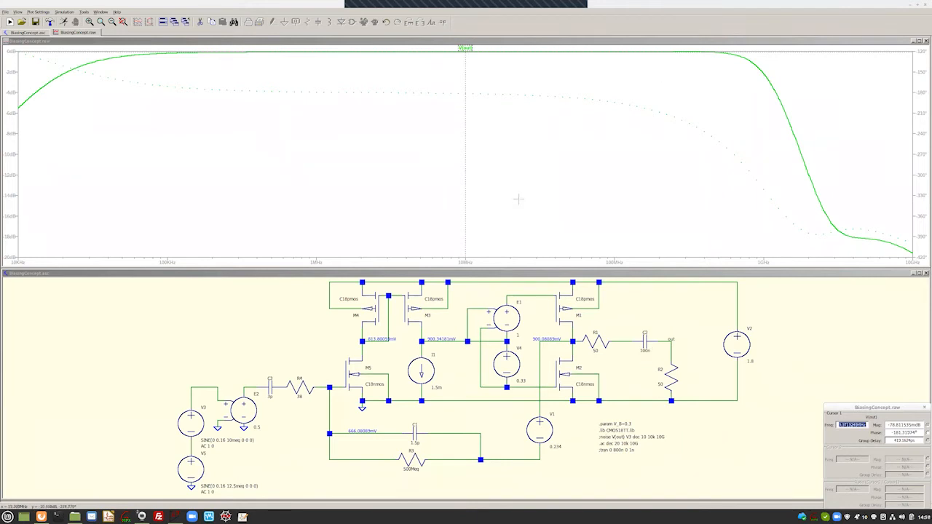
click(464, 180)
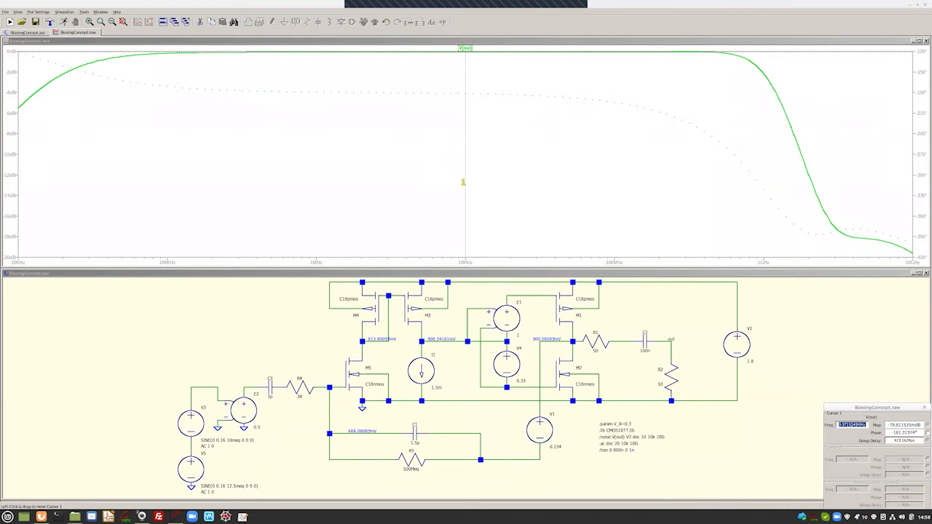
drag(464, 181, 359, 182)
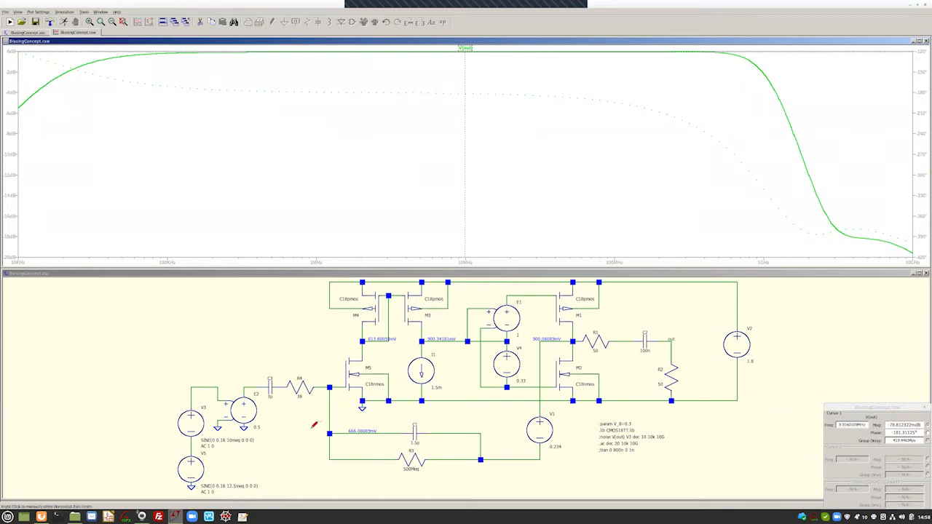
mouse_move(310, 429)
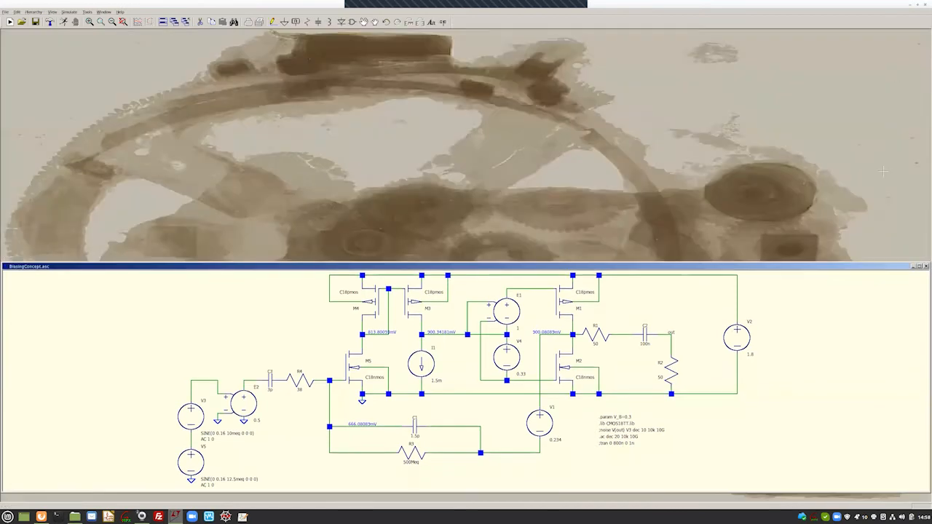
Maximize the schematic window to show the operating-point node voltages.
click(921, 266)
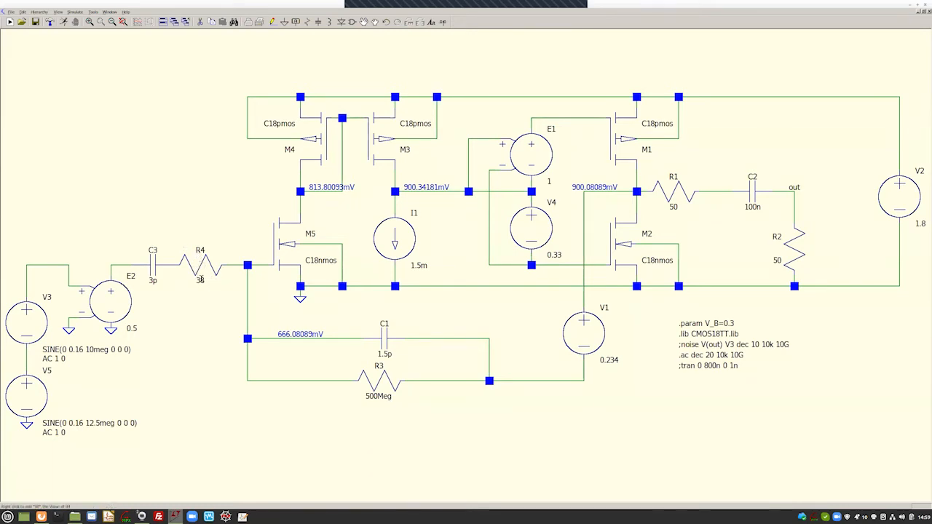
mouse_move(206, 277)
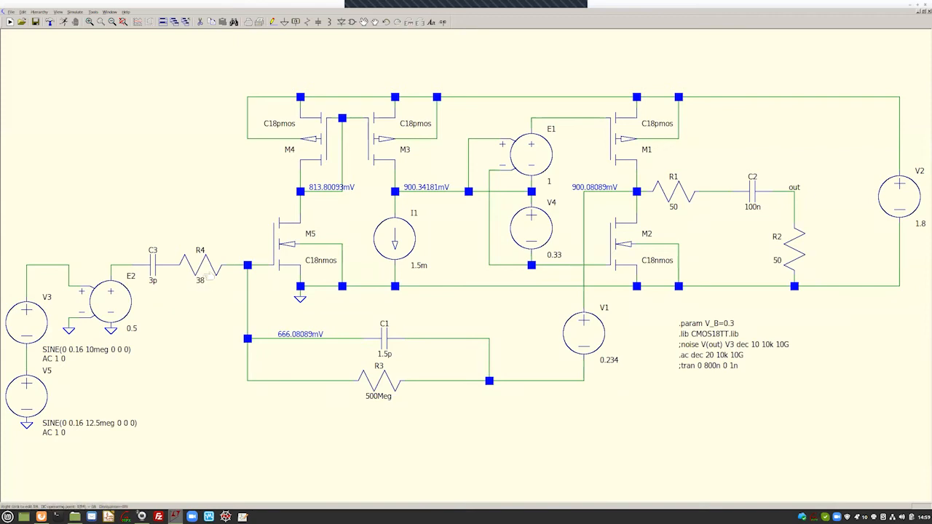
mouse_move(205, 292)
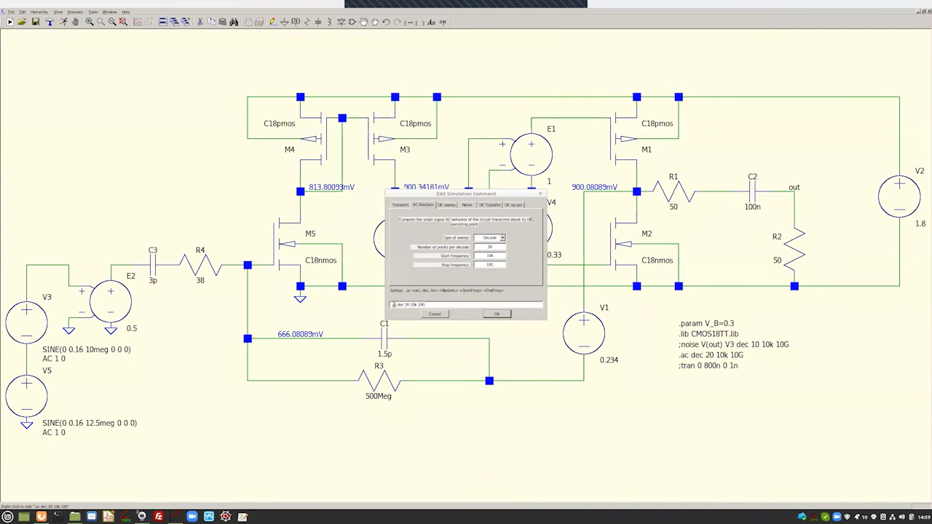
Activate the .noise directive and run it, opening an empty 10kHz–10GHz plot.
click(401, 205)
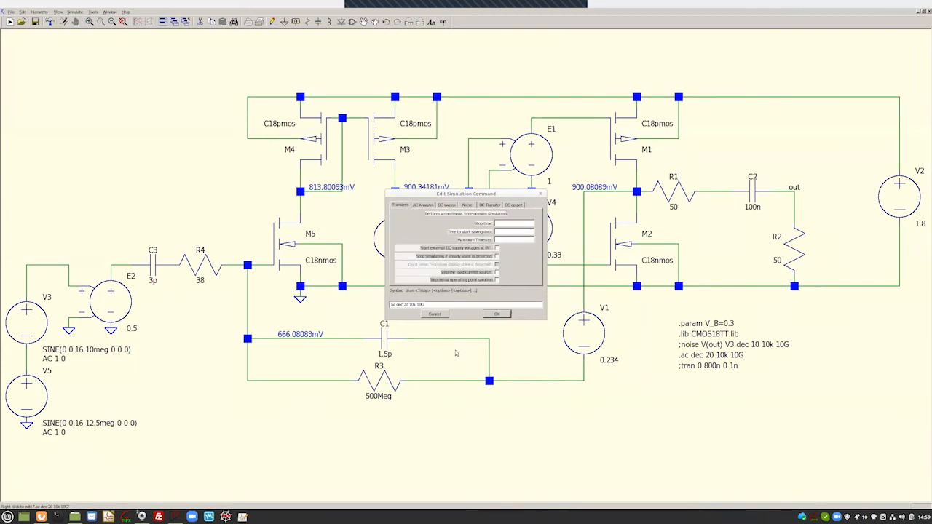
mouse_move(514, 325)
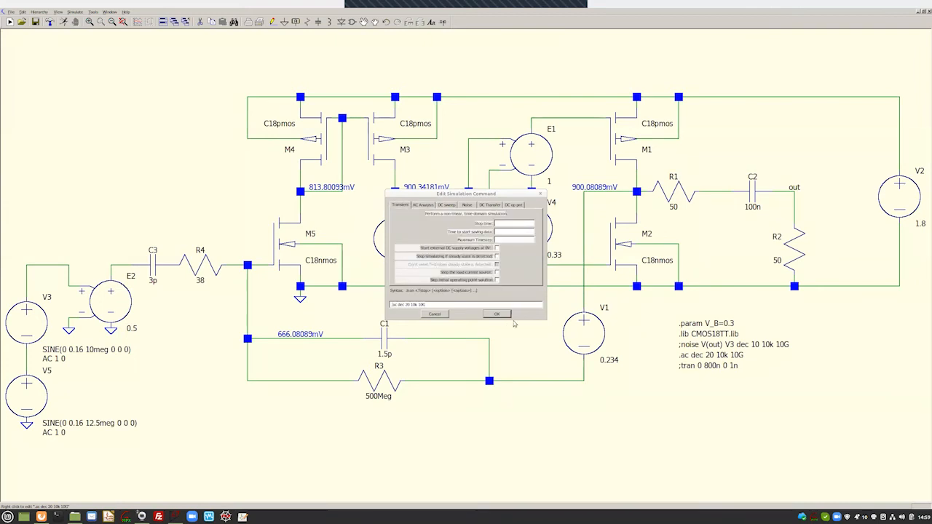
click(497, 314)
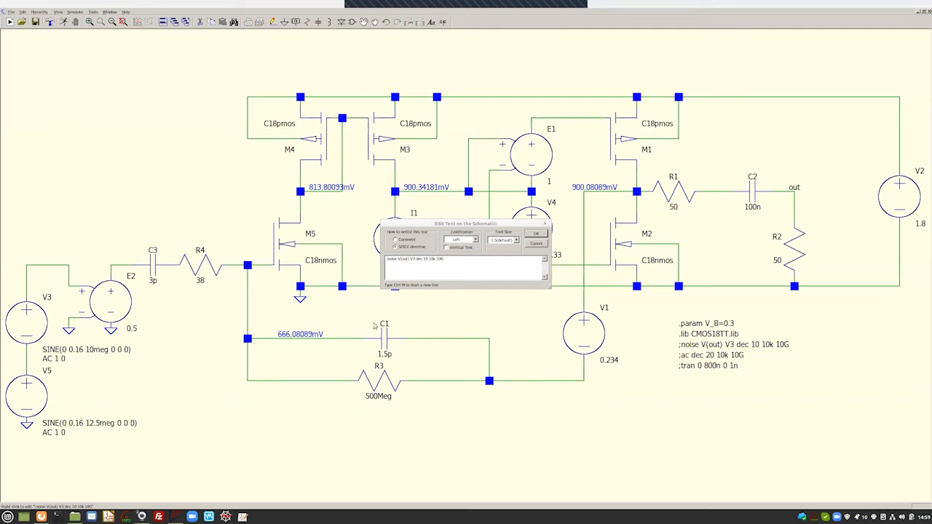
click(536, 233)
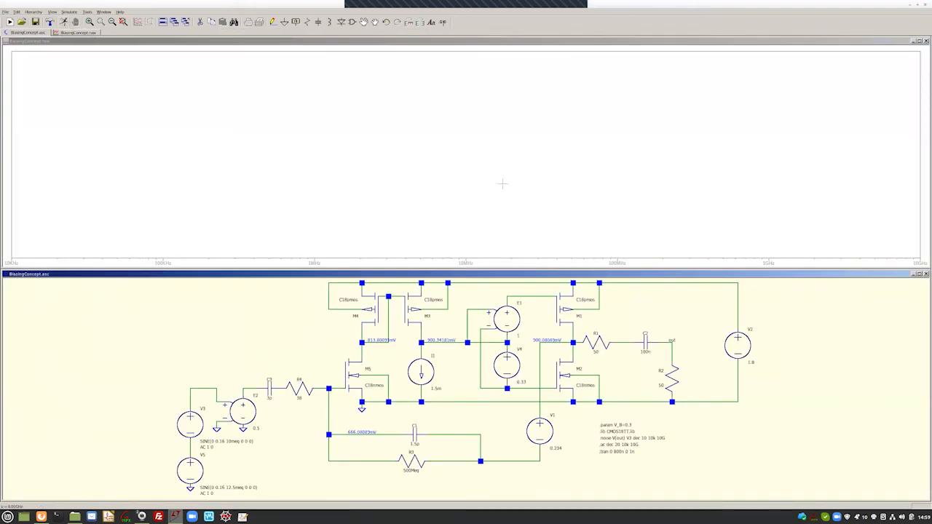
Add the V(onoise) output noise trace to the empty plot.
right_click(503, 184)
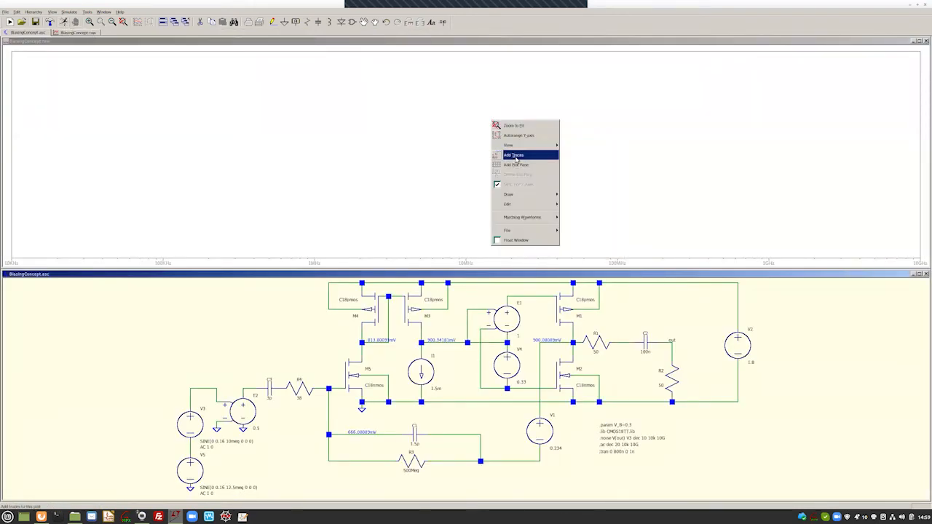
click(515, 155)
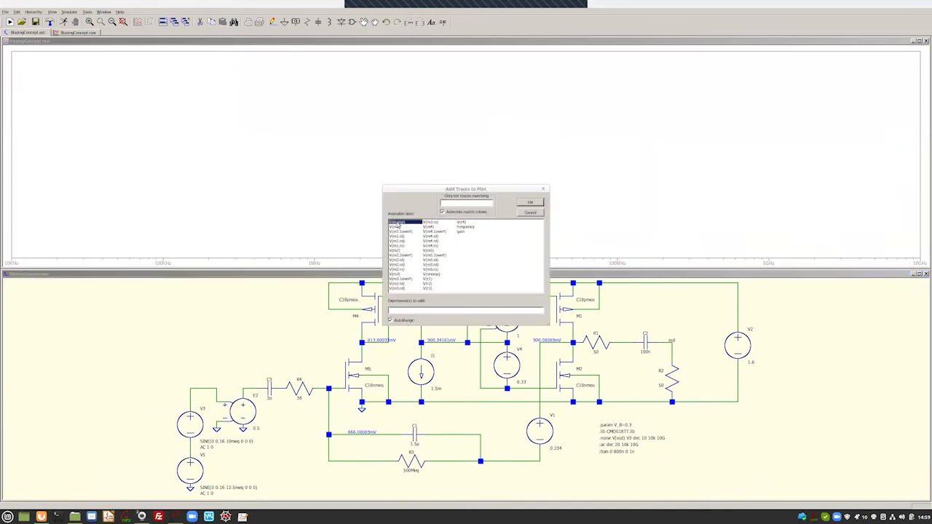
click(397, 223)
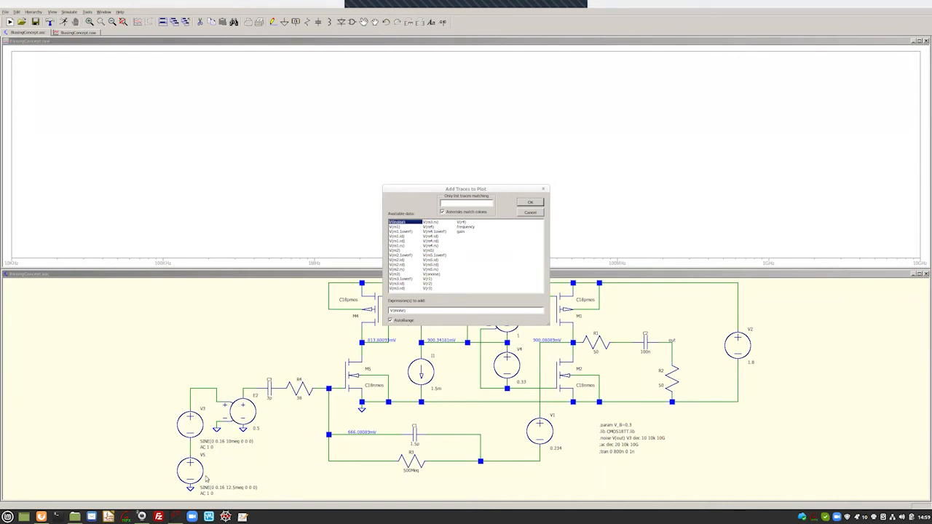
mouse_move(210, 474)
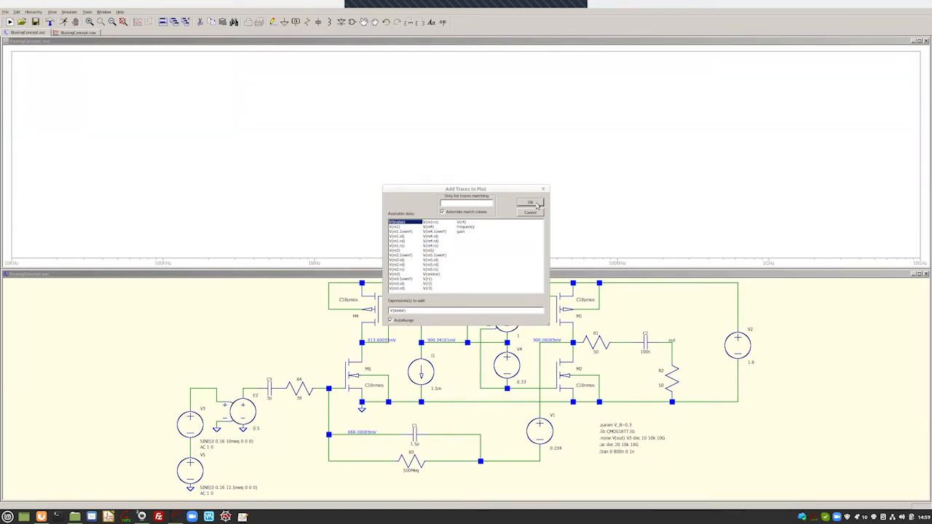
click(530, 202)
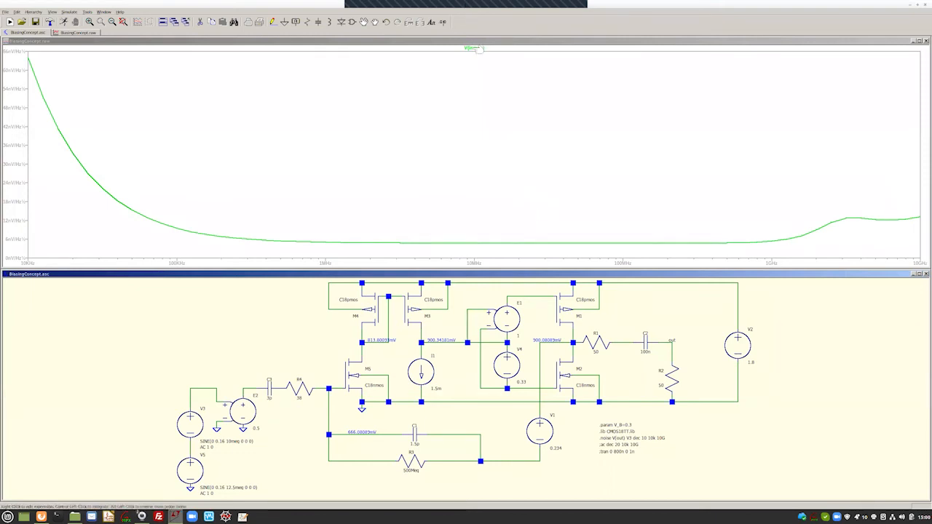
Attach Cursor 1 to the V(onoise) trace to read noise density near 100kHz.
click(474, 48)
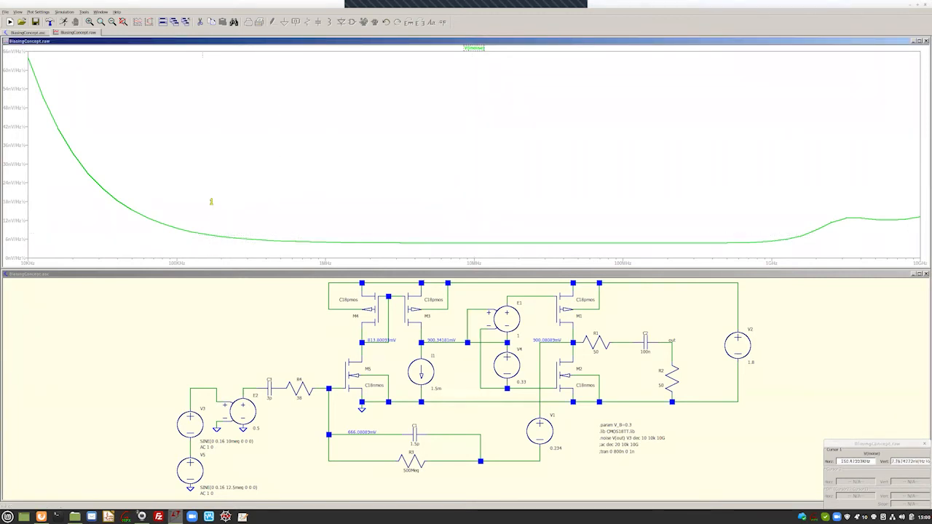
mouse_move(176, 224)
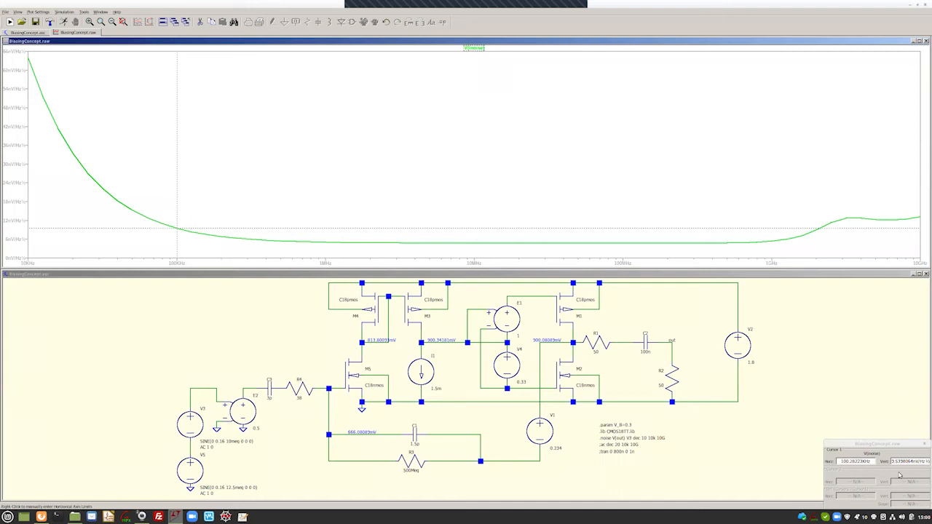
mouse_move(459, 221)
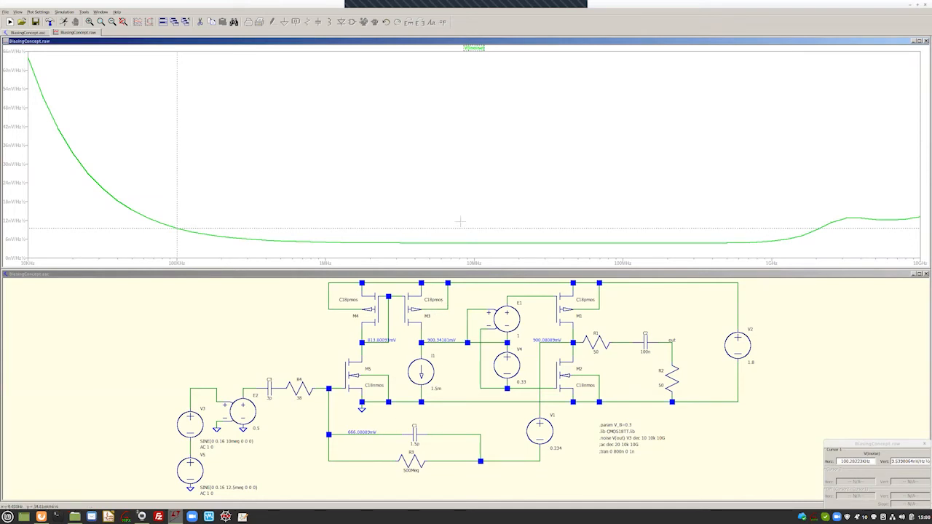
mouse_move(481, 88)
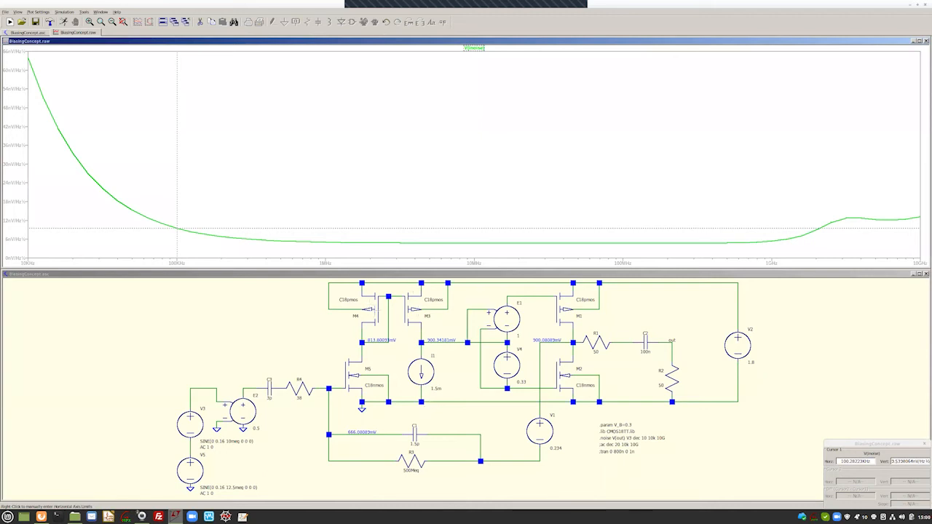
double_click(356, 309)
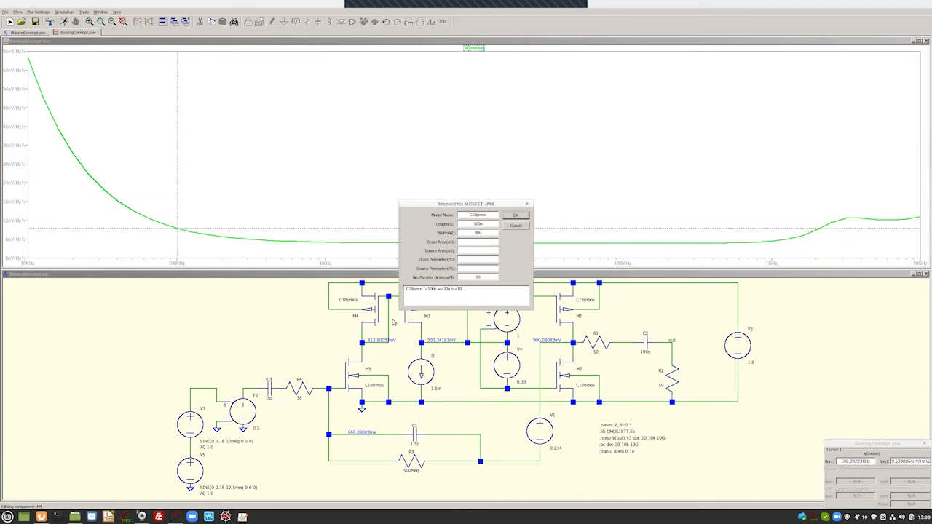
mouse_move(535, 236)
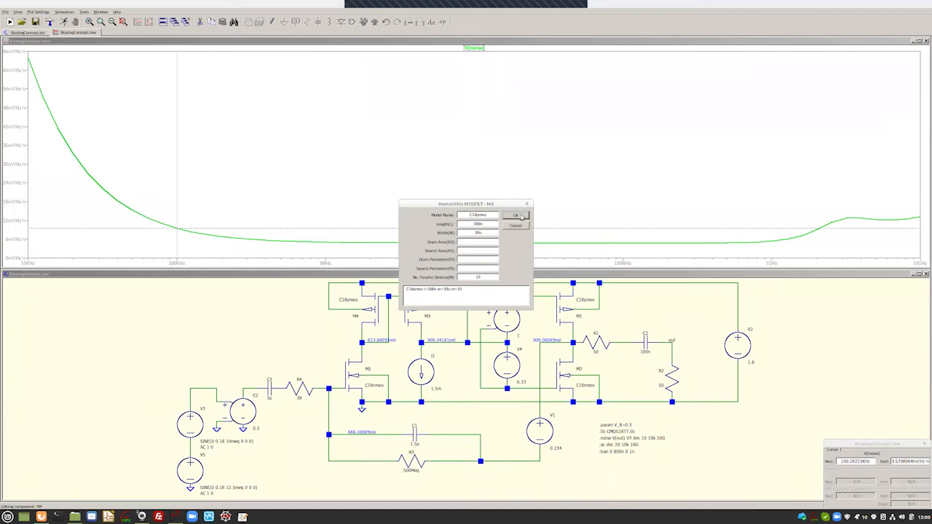
click(515, 216)
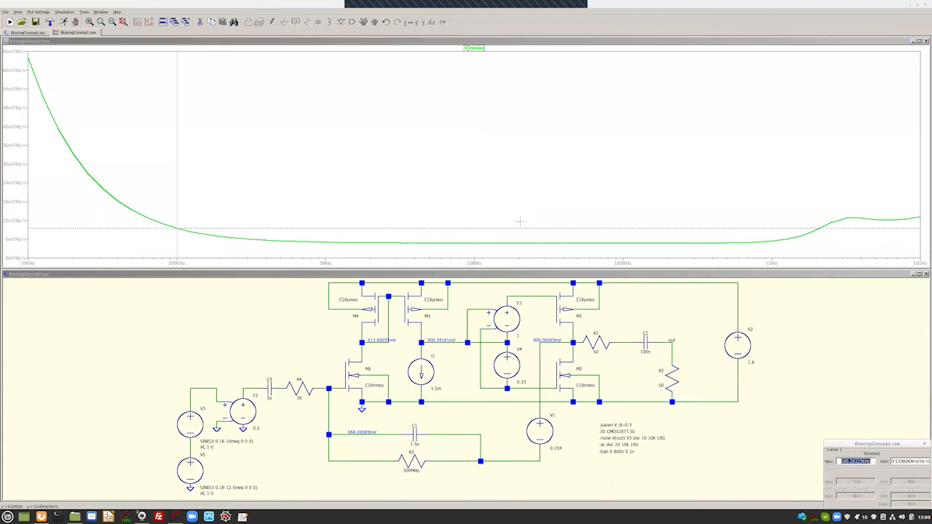
mouse_move(224, 231)
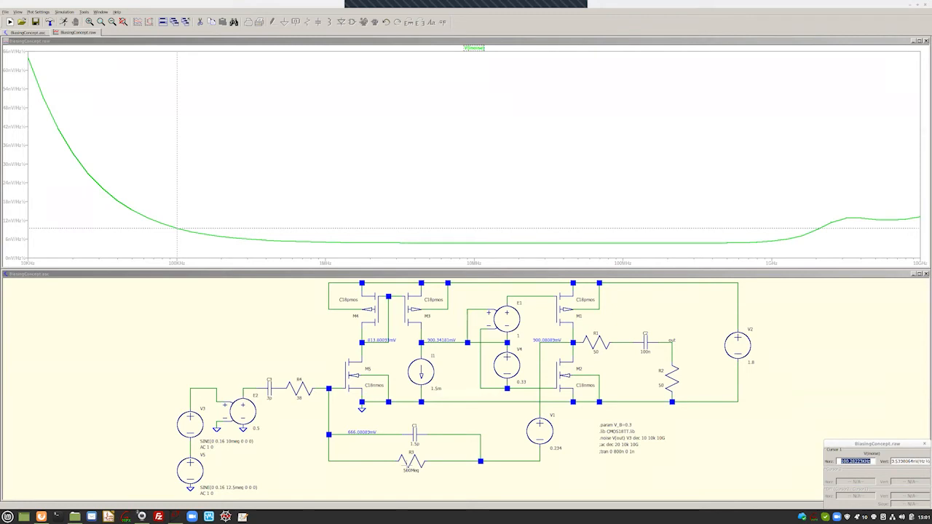
Change bias resistor R3's resistance to 100Meg.
double_click(411, 459)
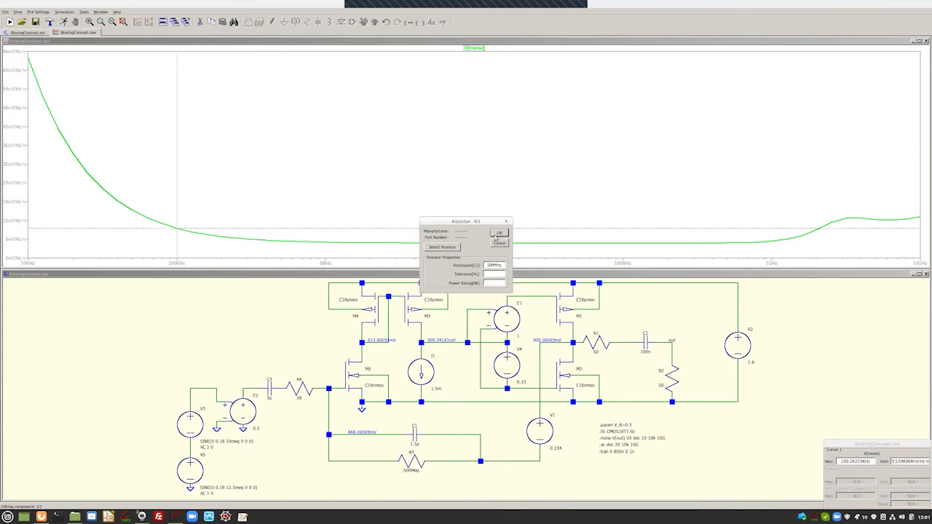
click(499, 233)
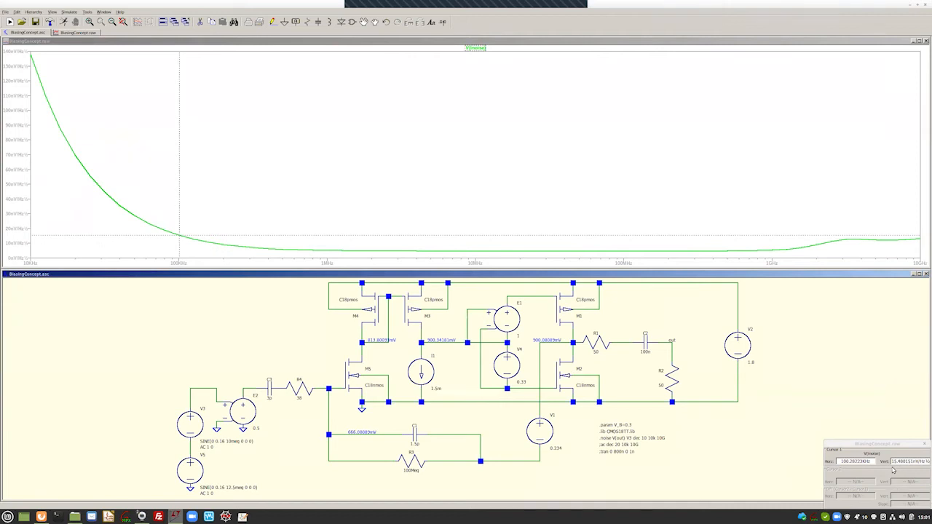
mouse_move(896, 471)
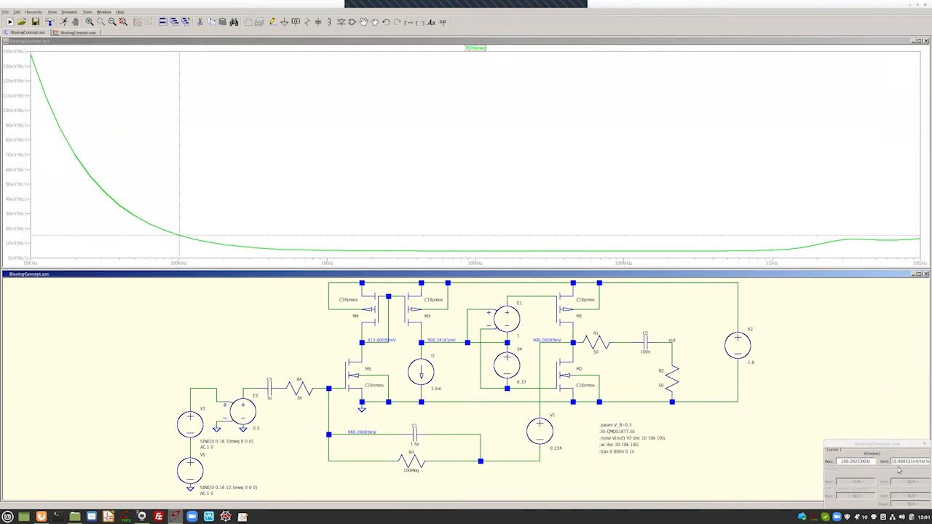
mouse_move(138, 224)
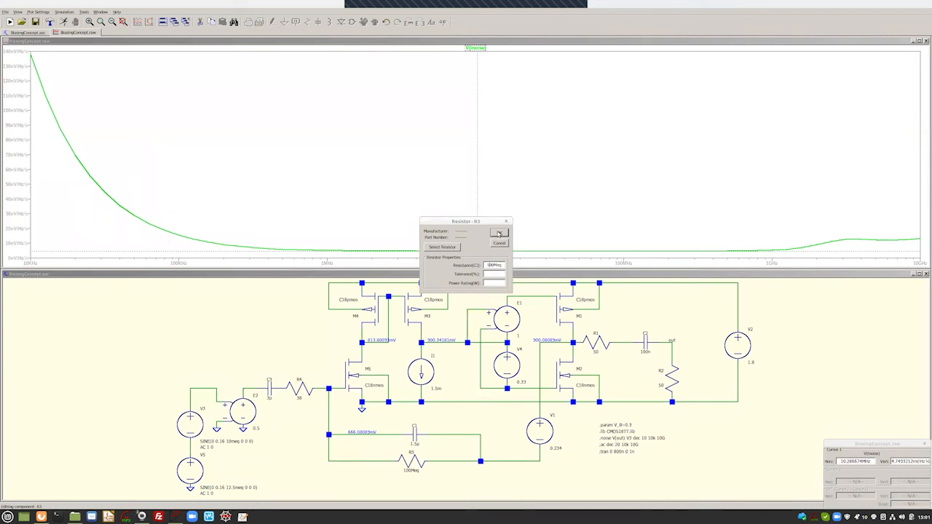
Set resistor R3 back to 500Meg.
click(506, 221)
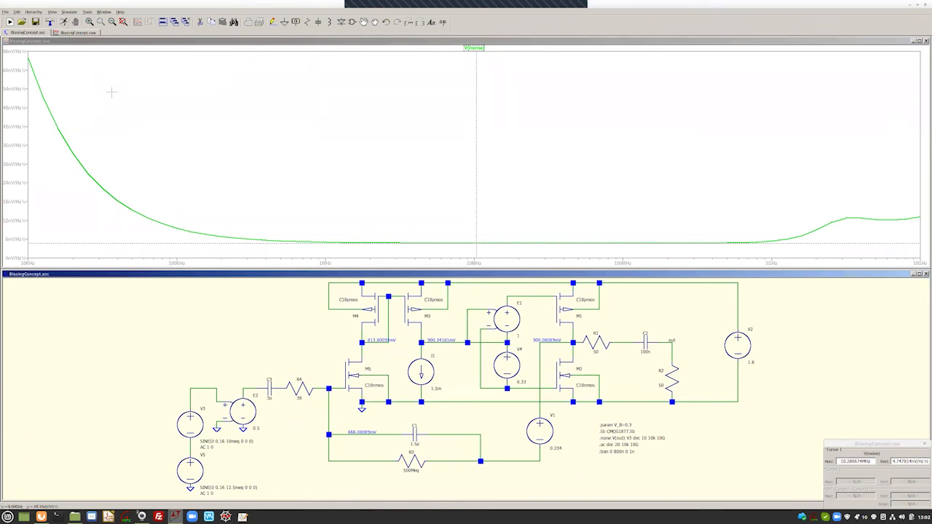
mouse_move(159, 439)
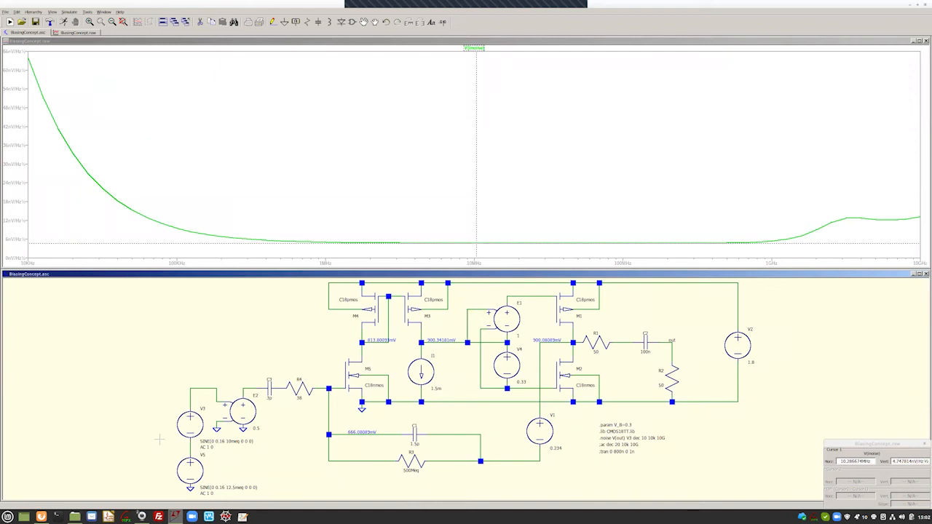
mouse_move(424, 478)
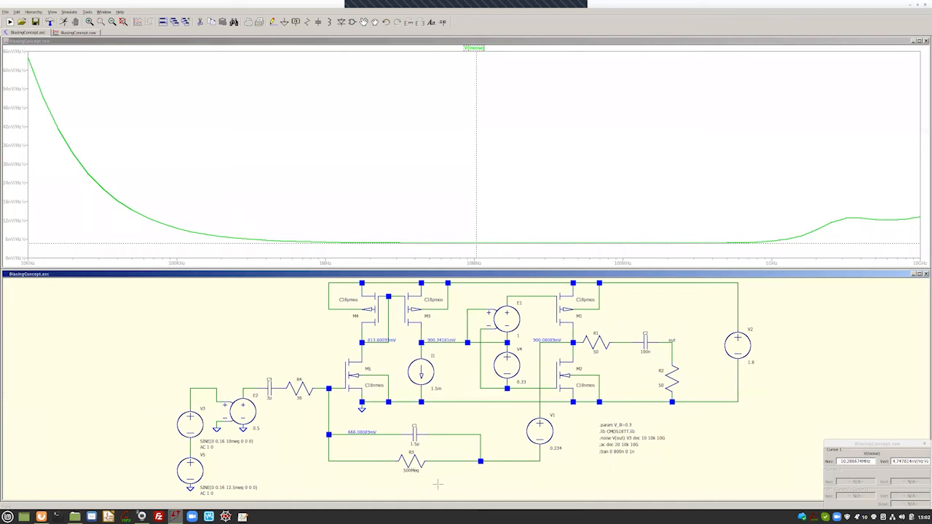
mouse_move(416, 475)
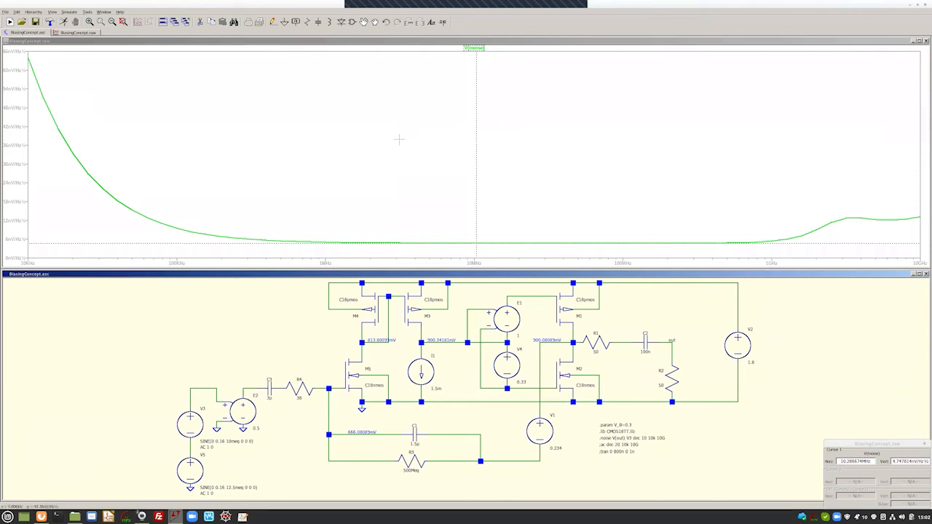
mouse_move(152, 99)
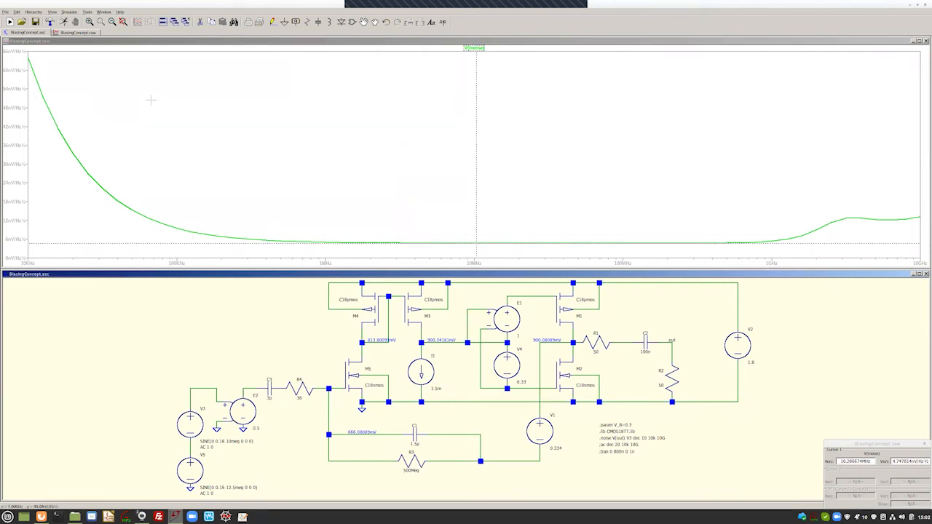
mouse_move(133, 142)
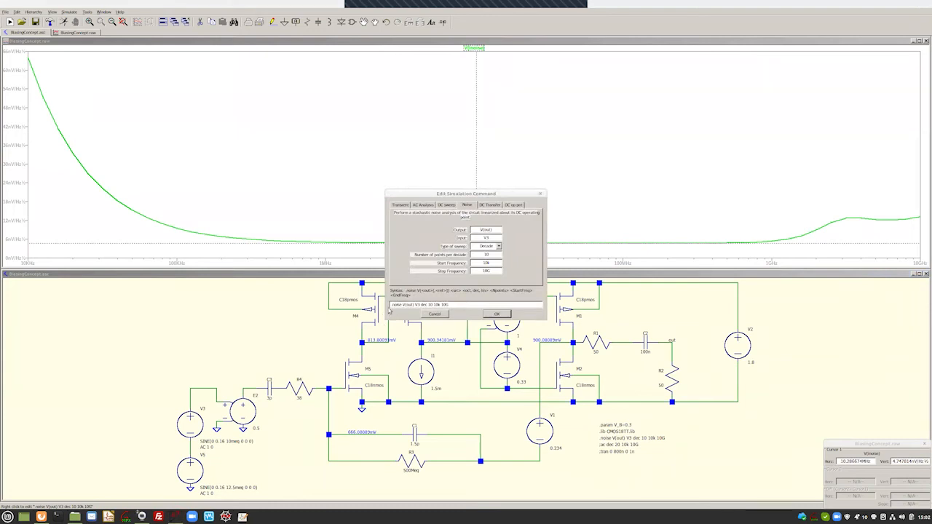
Close the noise analysis command dialog.
click(400, 204)
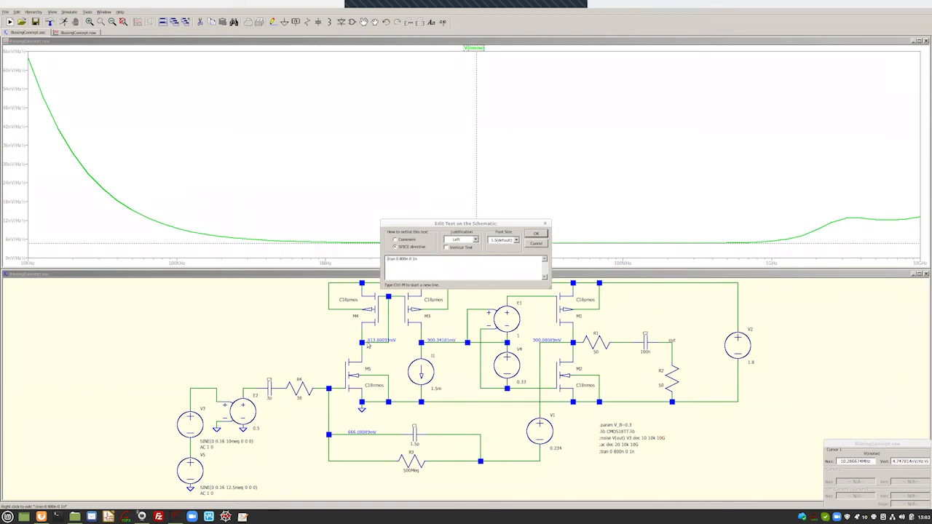
Close the .tran 0 800n 0 1n directive editor without changes.
click(536, 234)
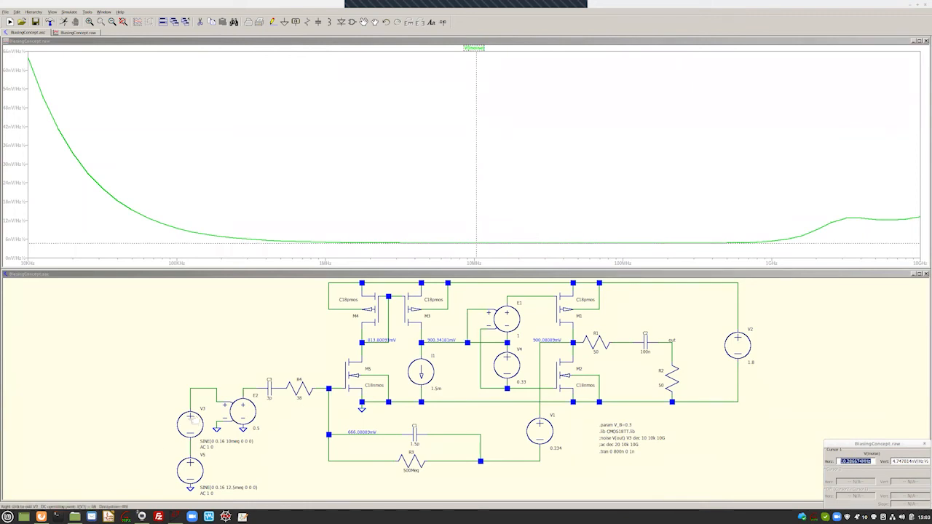
mouse_move(685, 325)
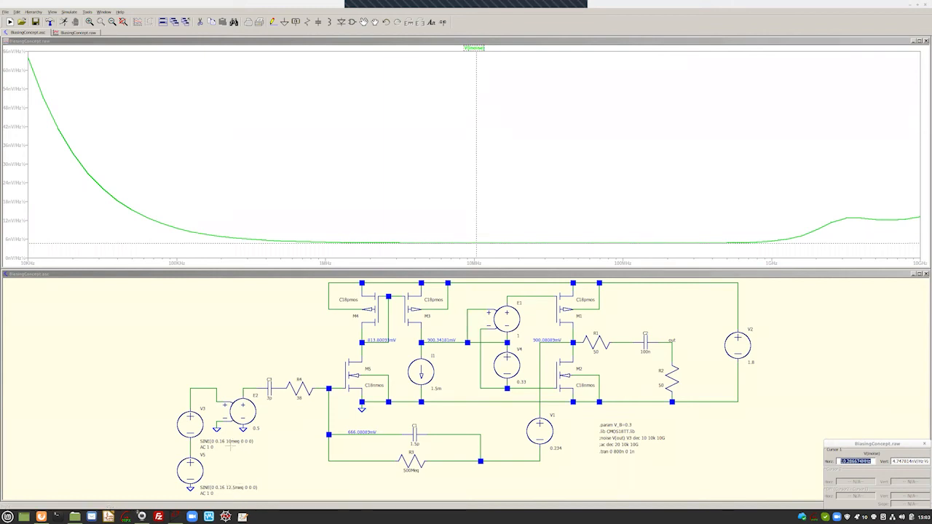
mouse_move(231, 450)
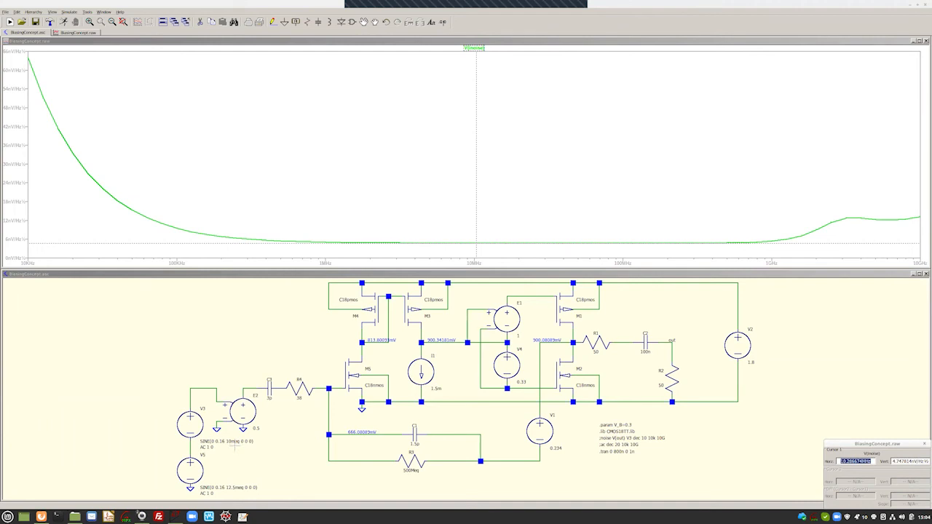
mouse_move(235, 443)
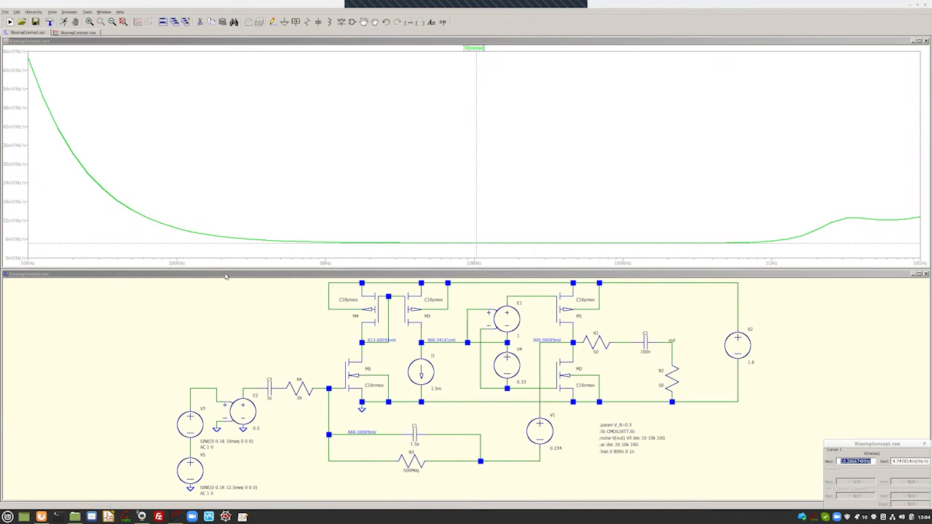
mouse_move(393, 88)
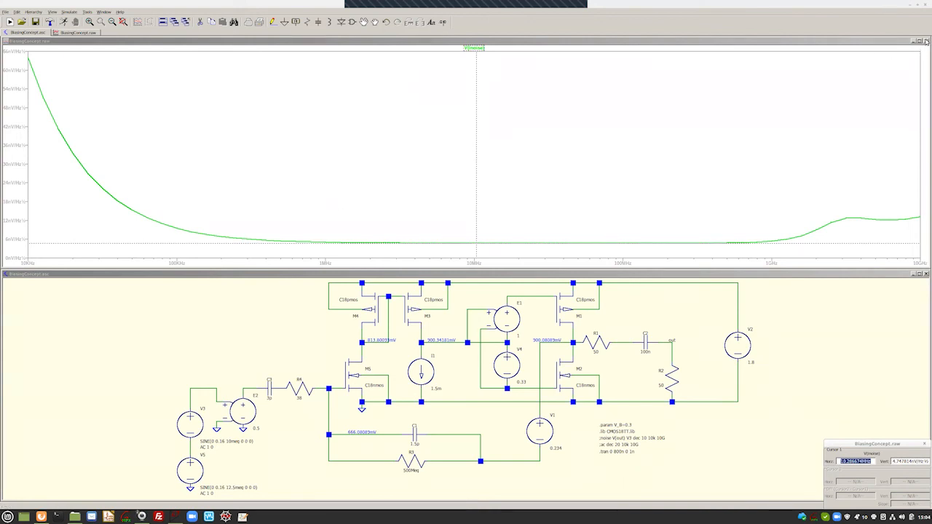
Run the two-tone transient simulation and probe the out net to plot V(out).
click(926, 41)
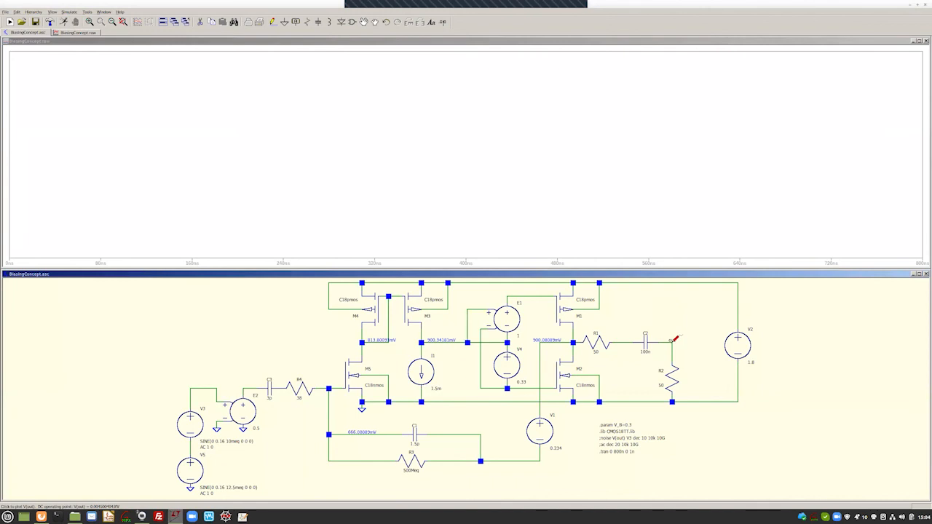
click(670, 339)
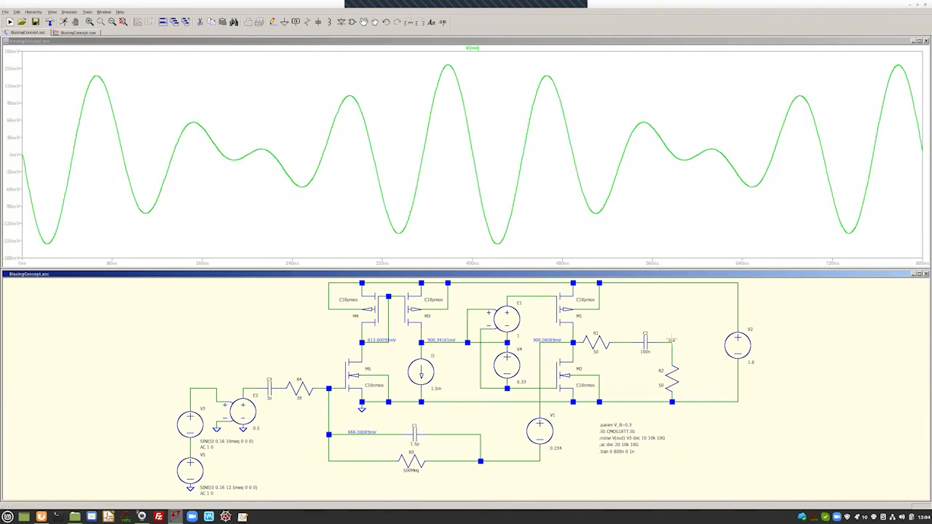
mouse_move(592, 220)
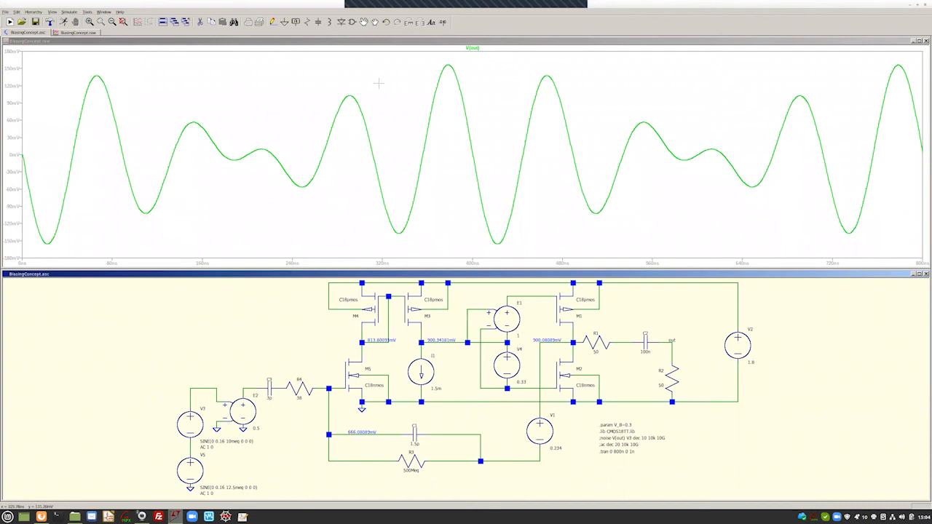
mouse_move(614, 392)
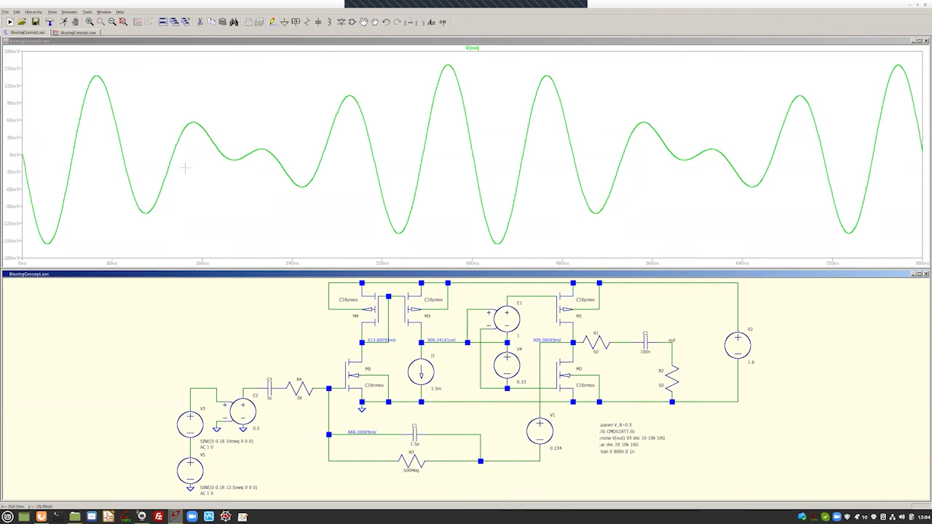
mouse_move(548, 91)
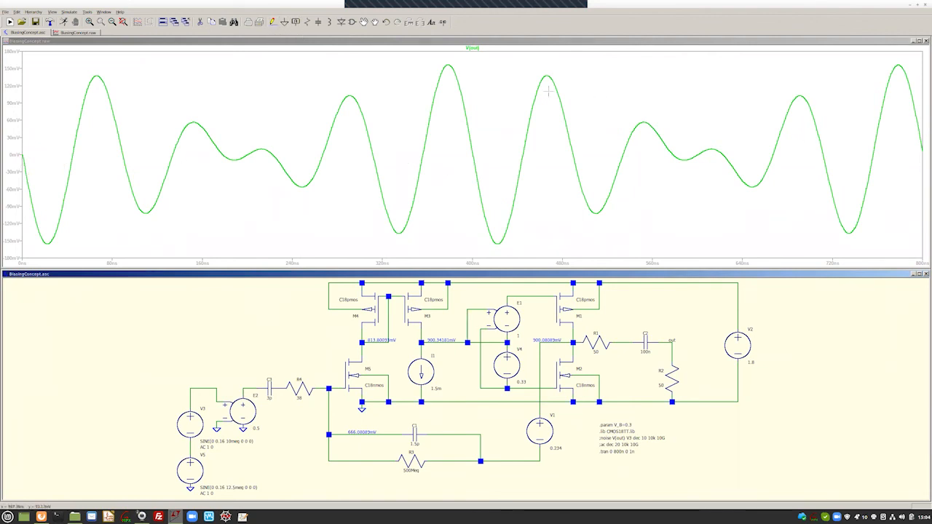
Compute an FFT of V(out) from the waveform pane with default settings.
right_click(548, 91)
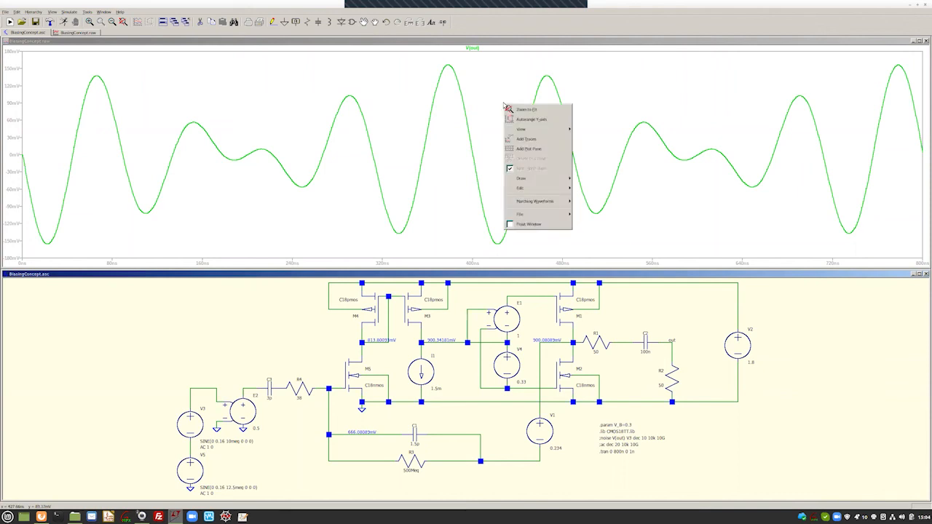
mouse_move(535, 201)
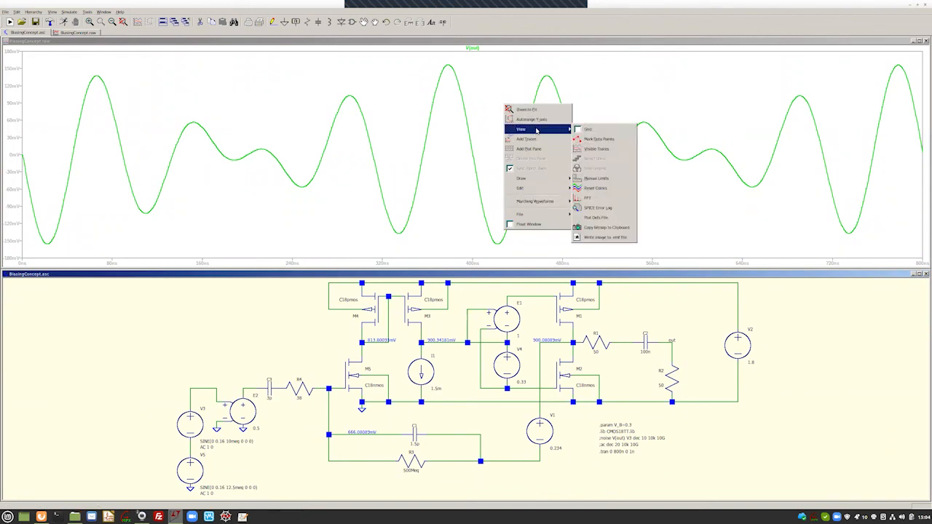
click(587, 198)
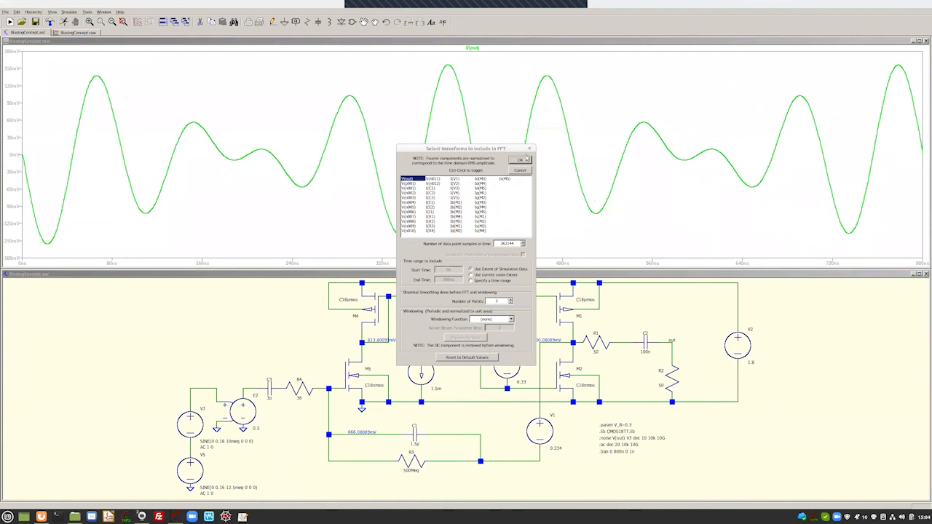
click(522, 160)
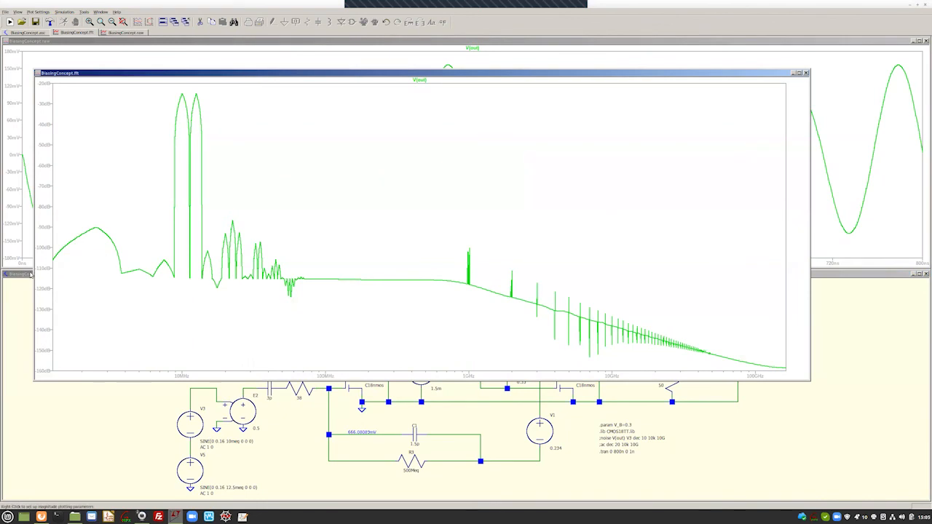
mouse_move(70, 274)
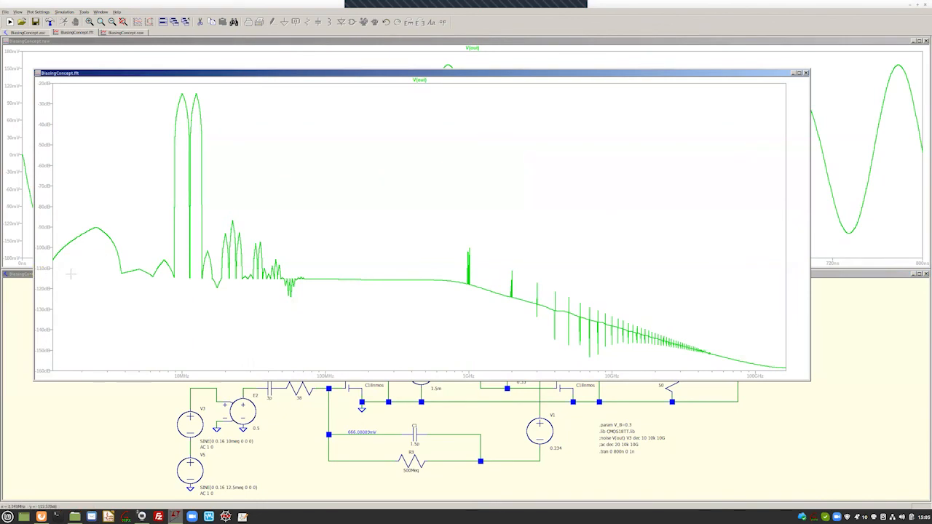
mouse_move(385, 284)
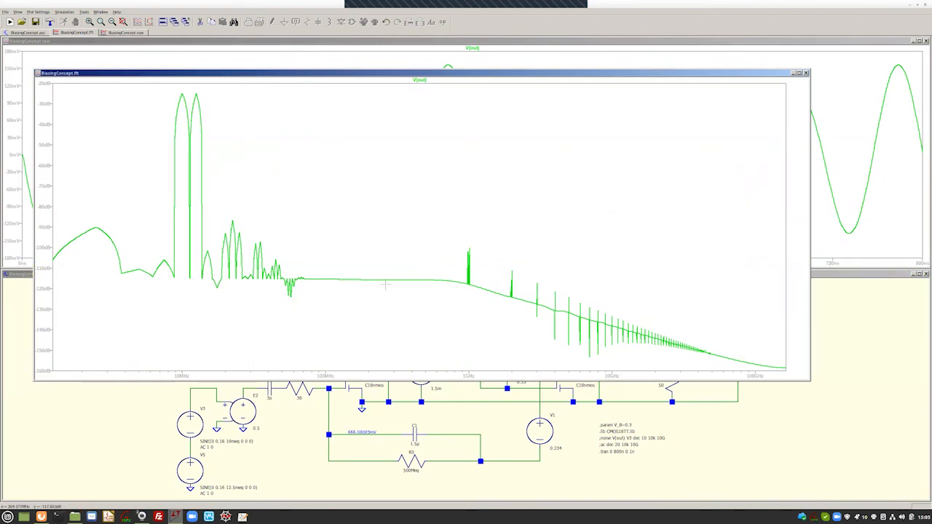
mouse_move(541, 277)
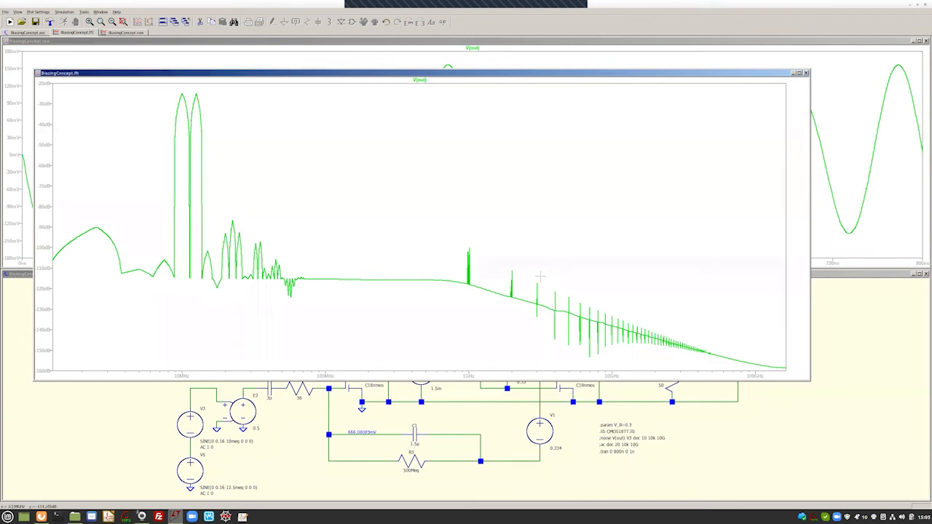
mouse_move(521, 302)
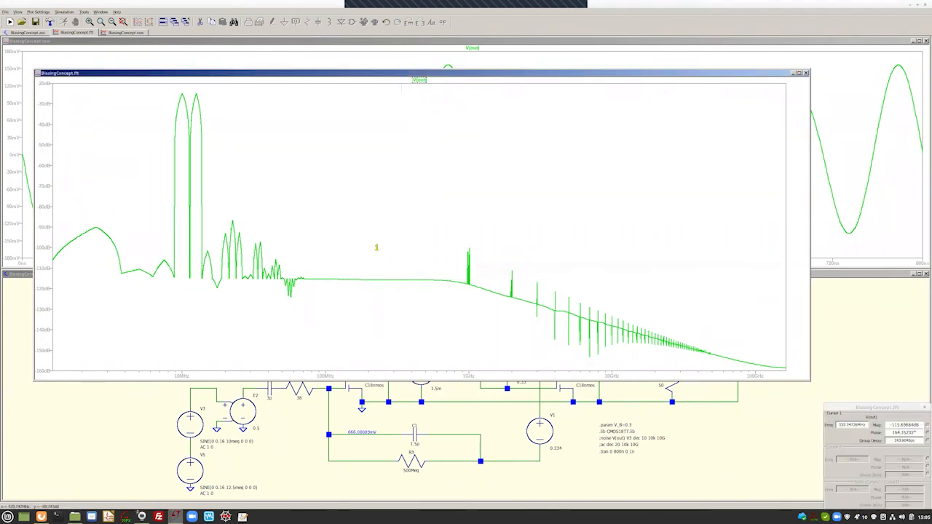
Place cursor 1 on a tone peak, reading about −25 dB near 12.6MHz.
click(196, 116)
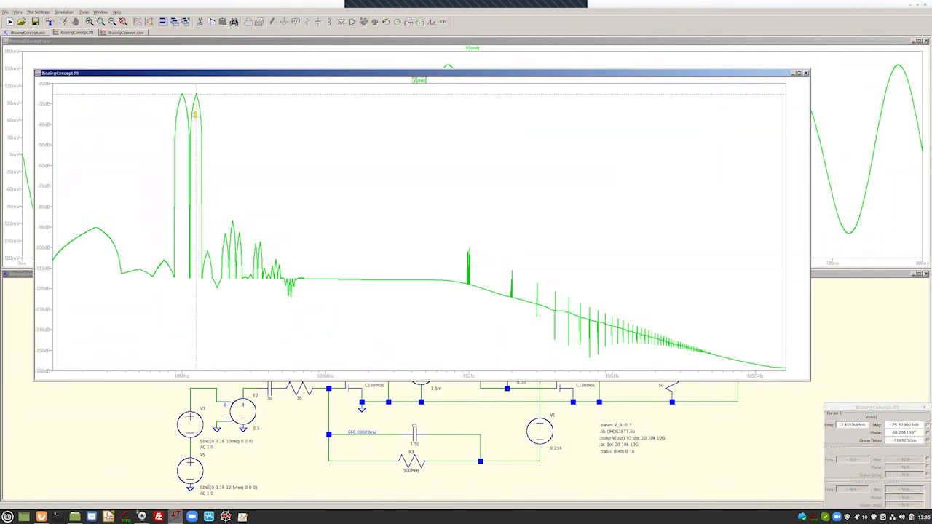
mouse_move(361, 220)
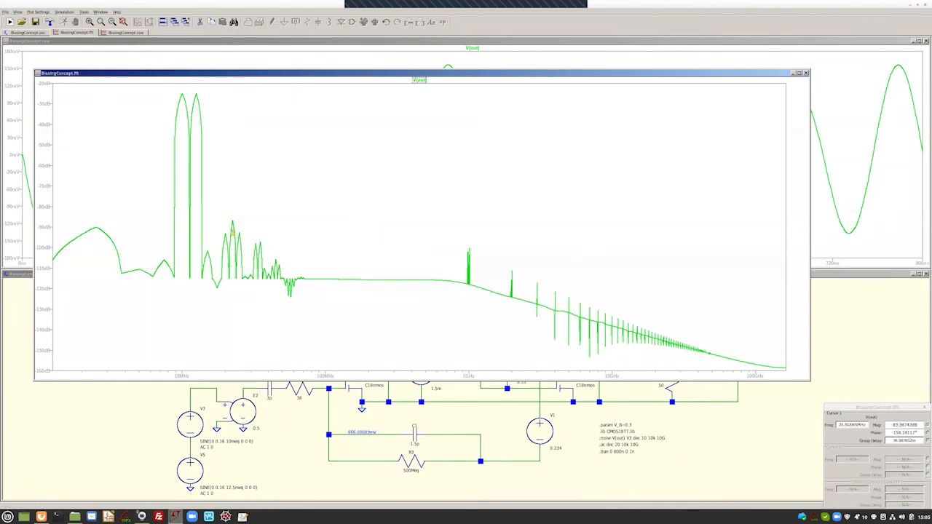
mouse_move(232, 229)
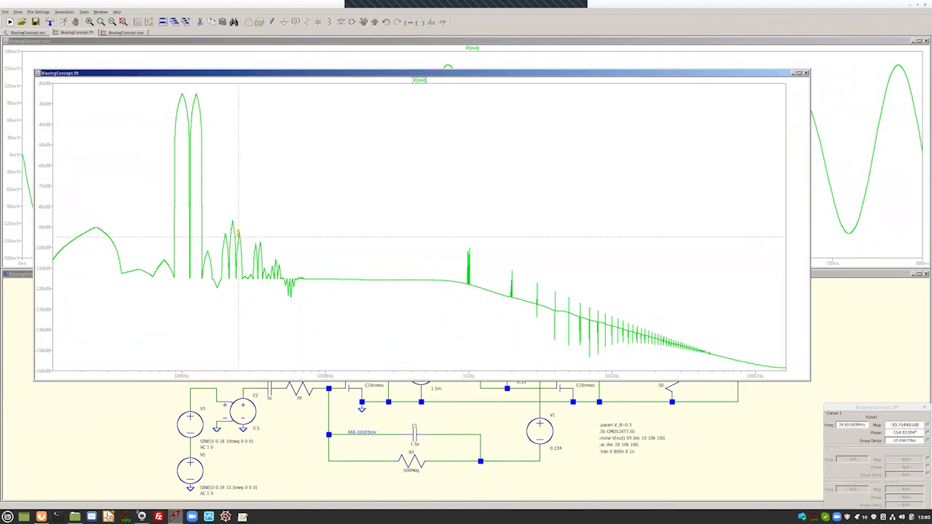
mouse_move(261, 328)
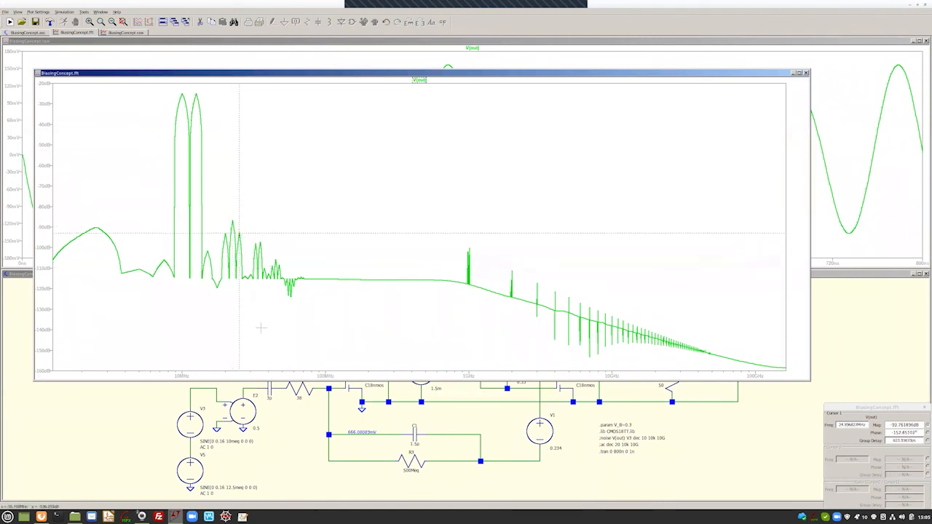
mouse_move(282, 356)
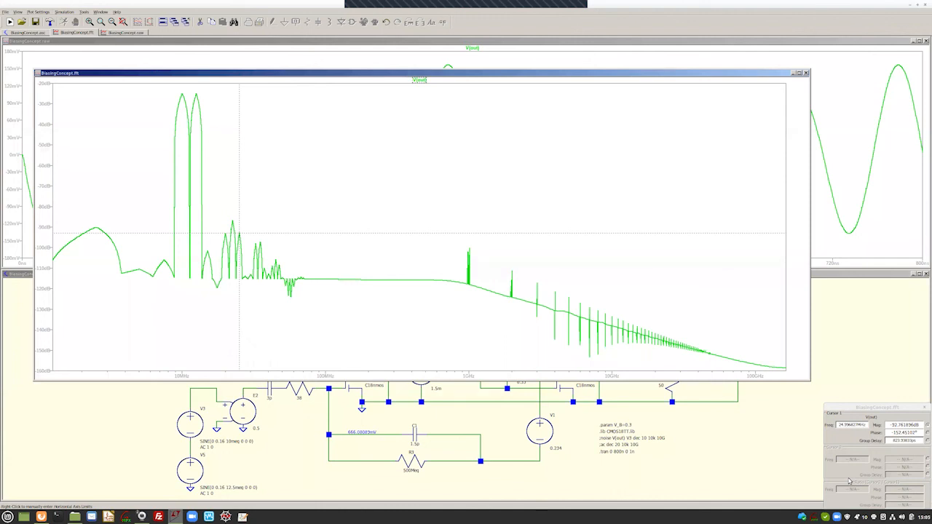
mouse_move(520, 95)
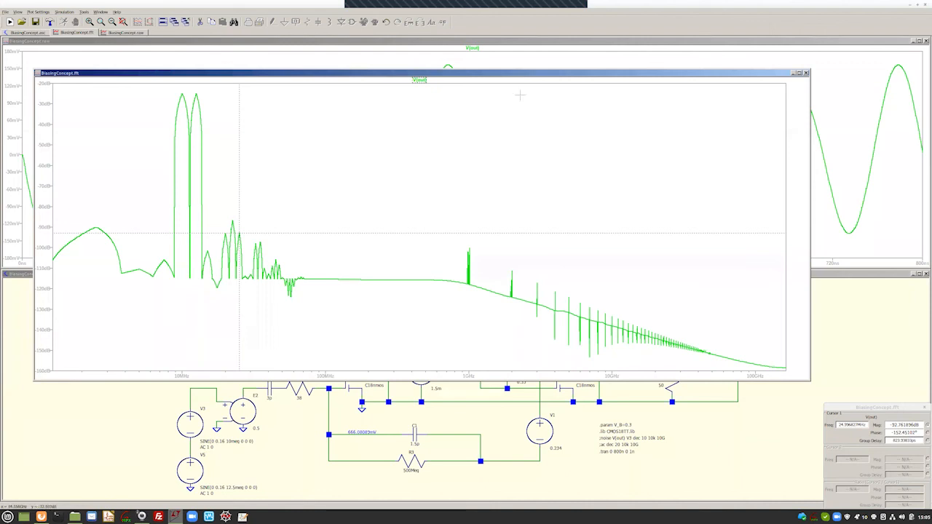
mouse_move(827, 98)
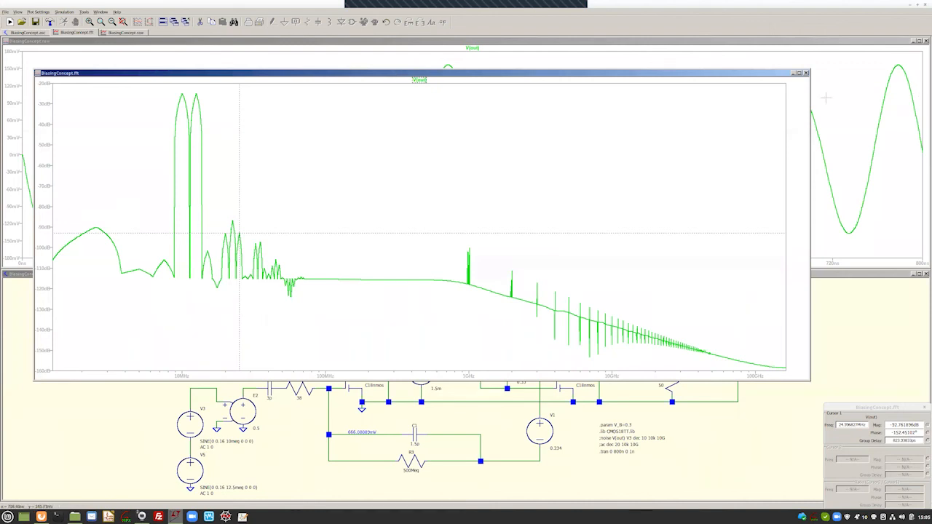